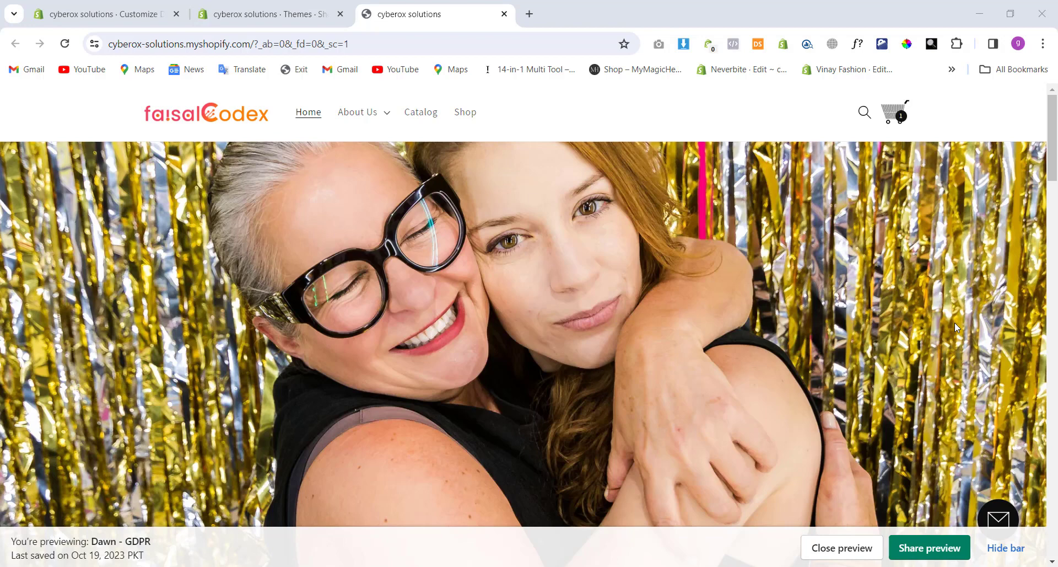
mouse_move(1009, 284)
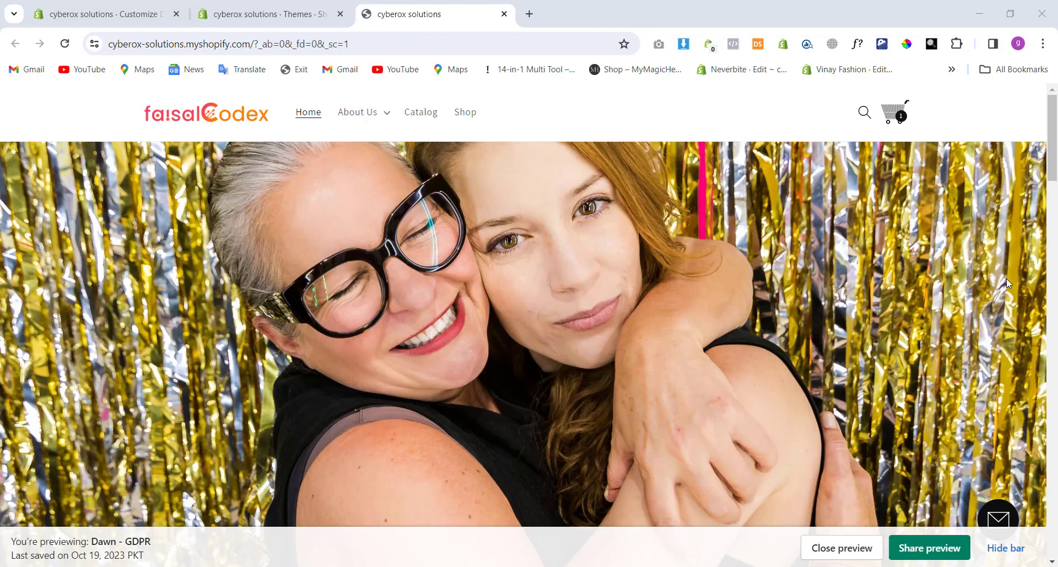
mouse_move(989, 245)
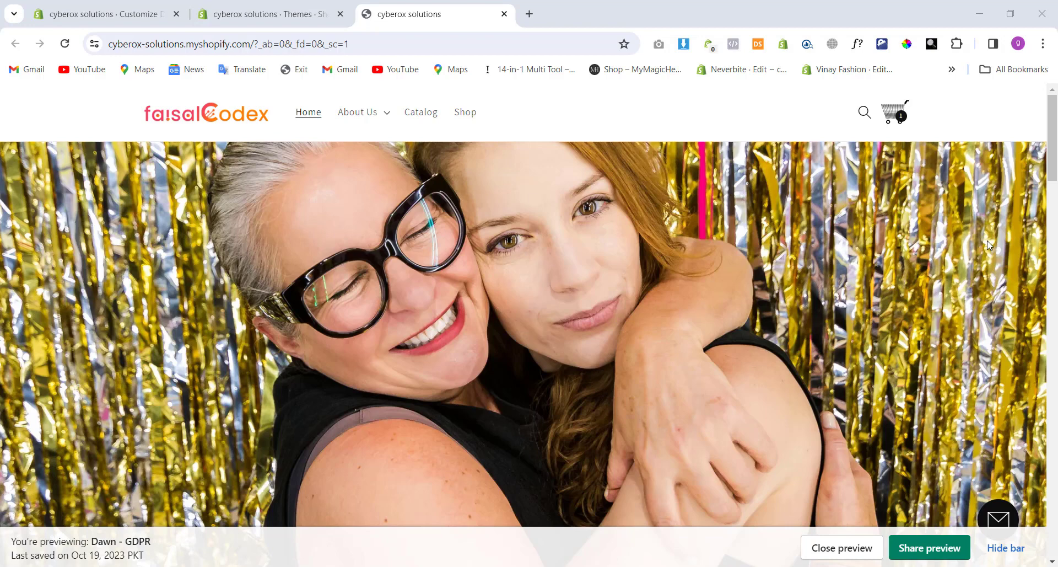
Step: Hide the Dawn - GDPR preview bar and scroll down the home page
left_click(1005, 548)
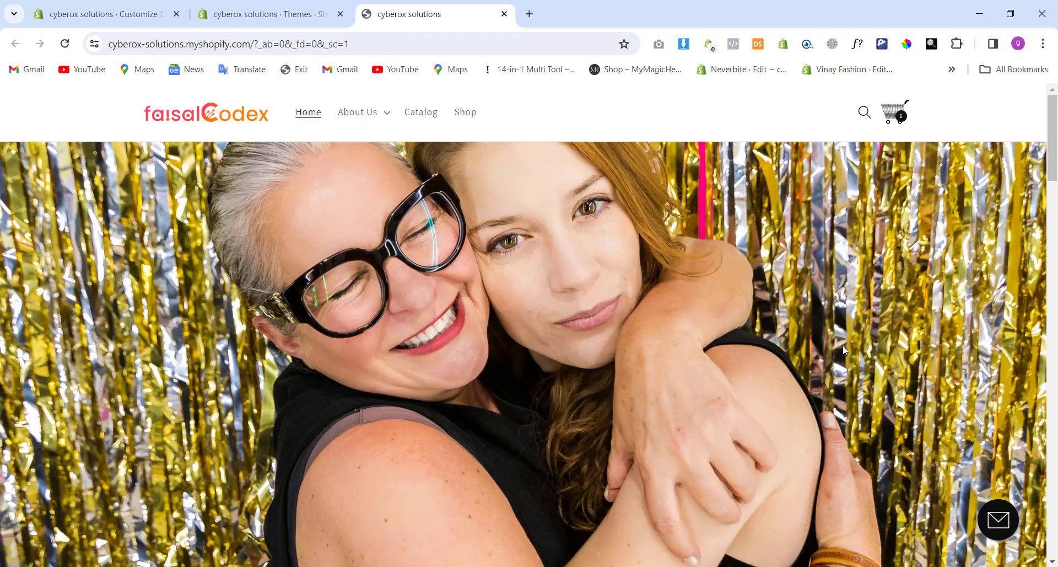
scroll("down", 3)
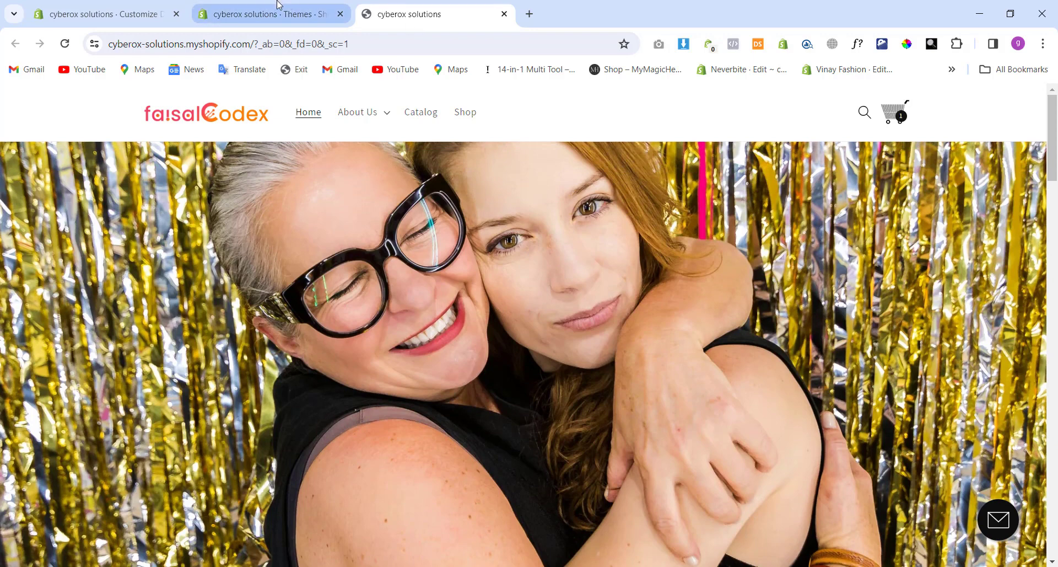
Step: Open Blue Silk Tuxedo from Featured products in the Dawn preview, then return to Themes
left_click(264, 13)
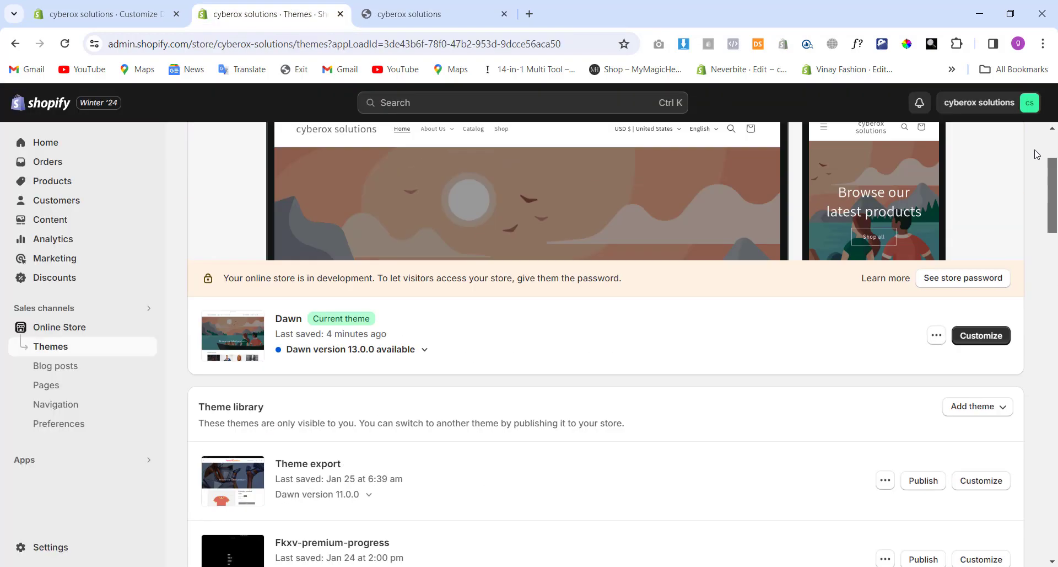
scroll("down", 3)
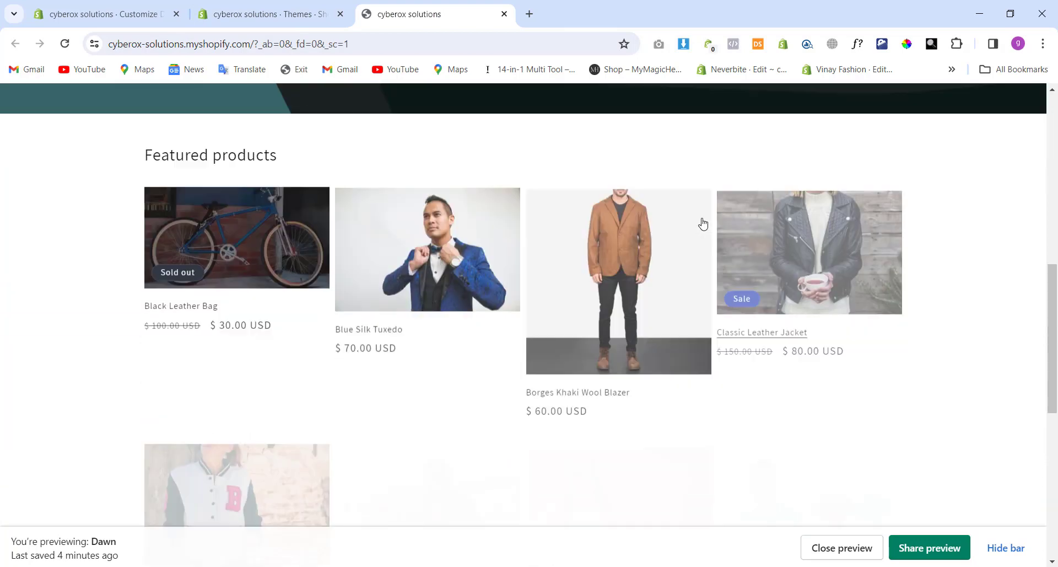
left_click(427, 250)
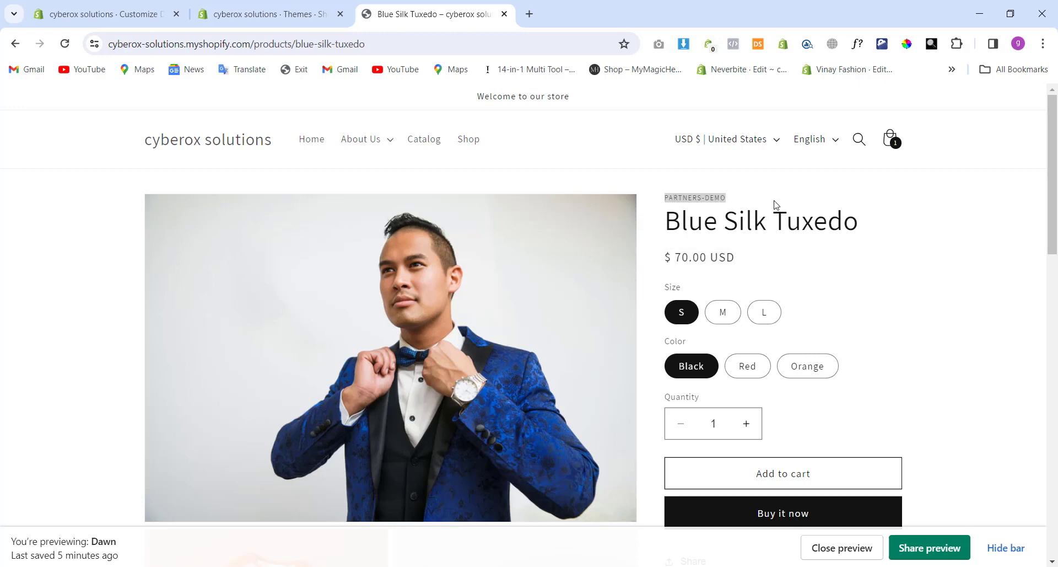
mouse_move(755, 196)
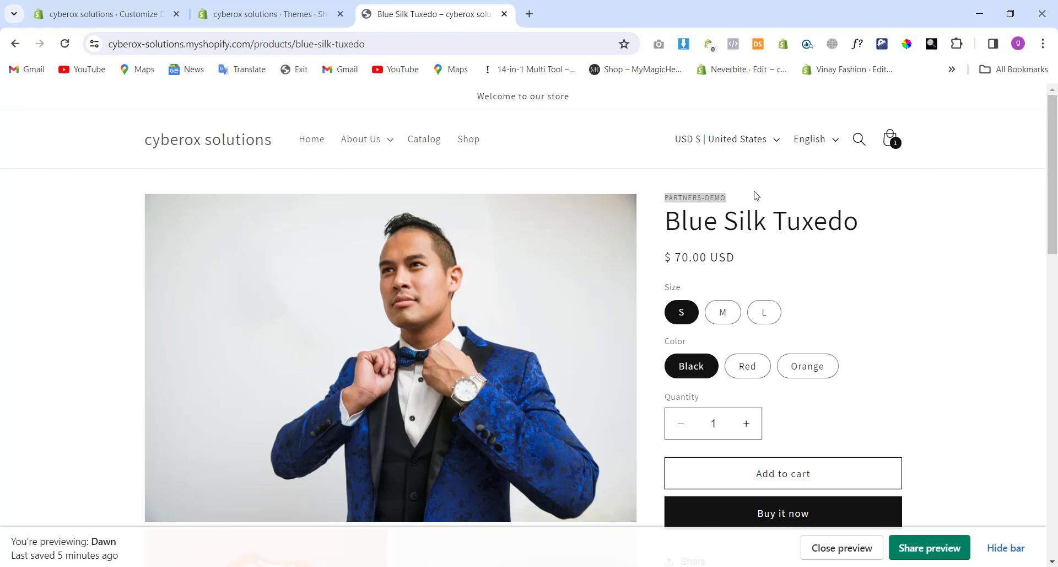
left_click(267, 14)
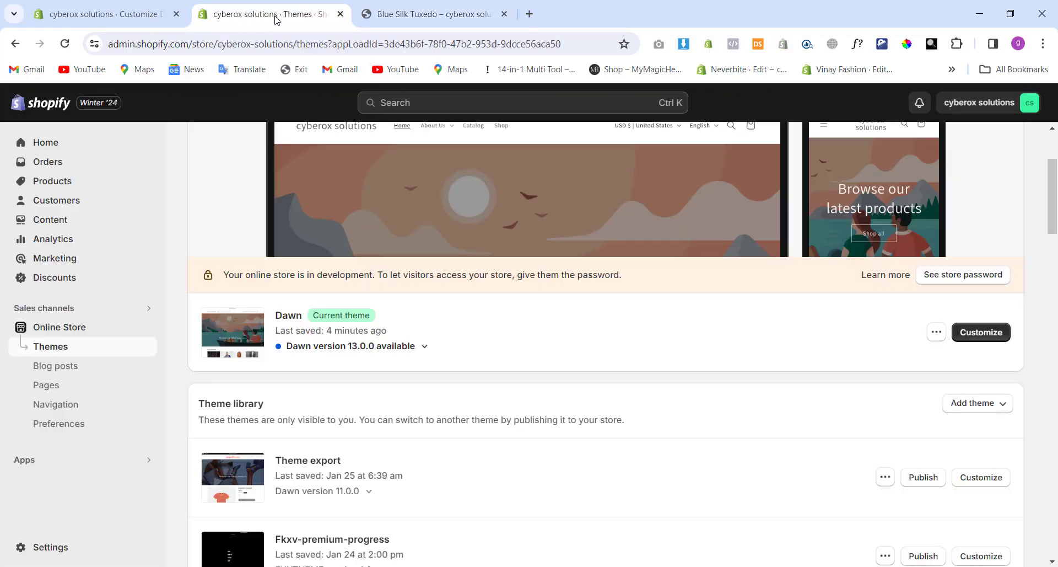
mouse_move(552, 260)
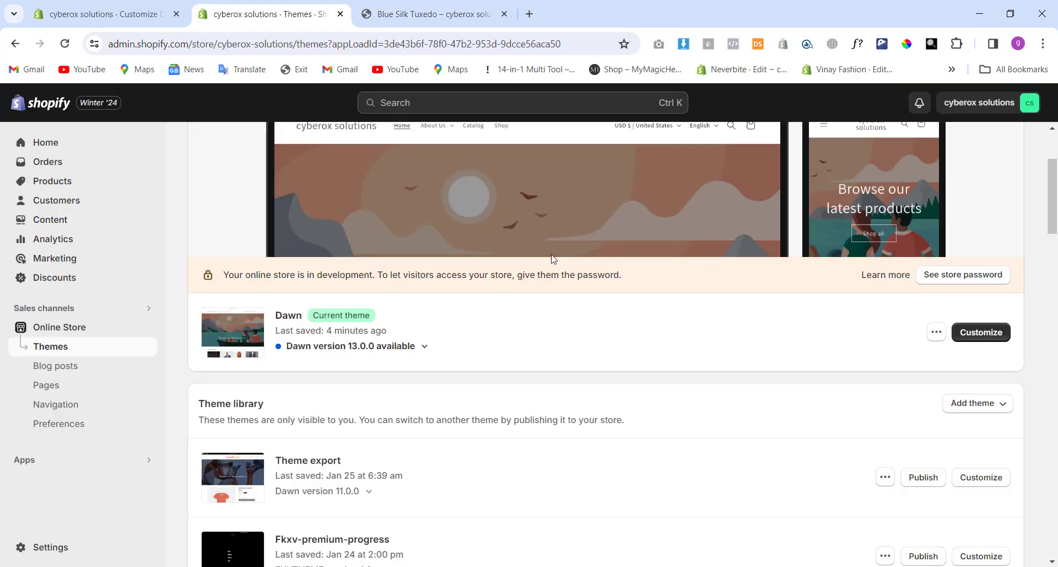
Step: Customize Dawn and show the Blue Silk Tuxedo Default product template's Product information blocks
left_click(981, 332)
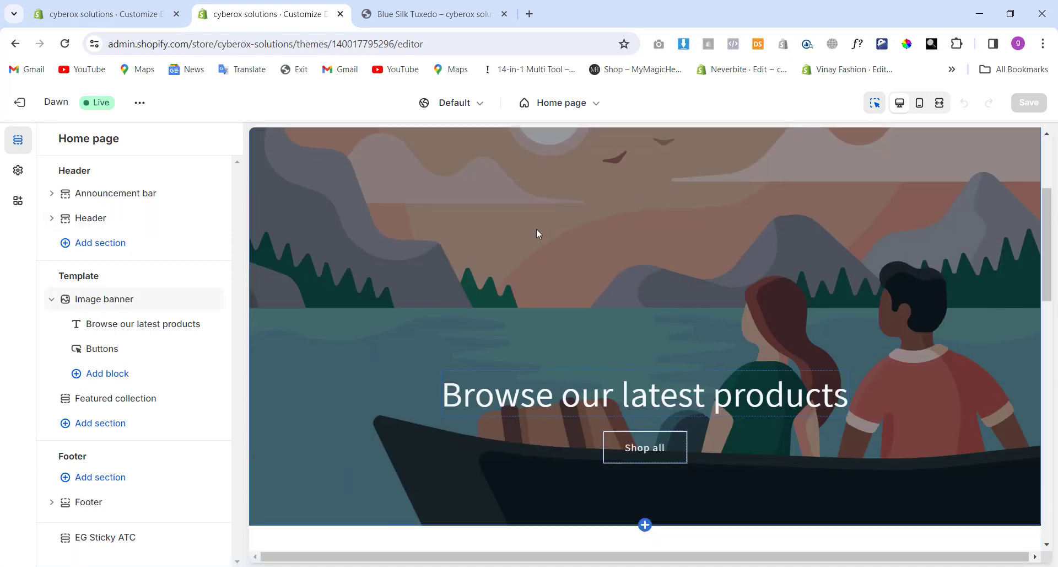
scroll("down", 3)
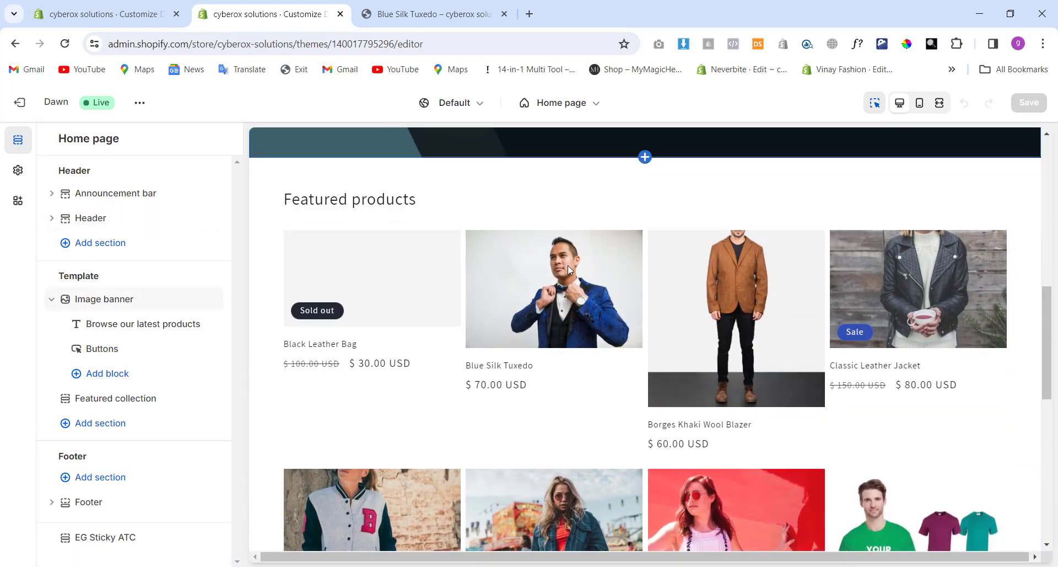
left_click(115, 398)
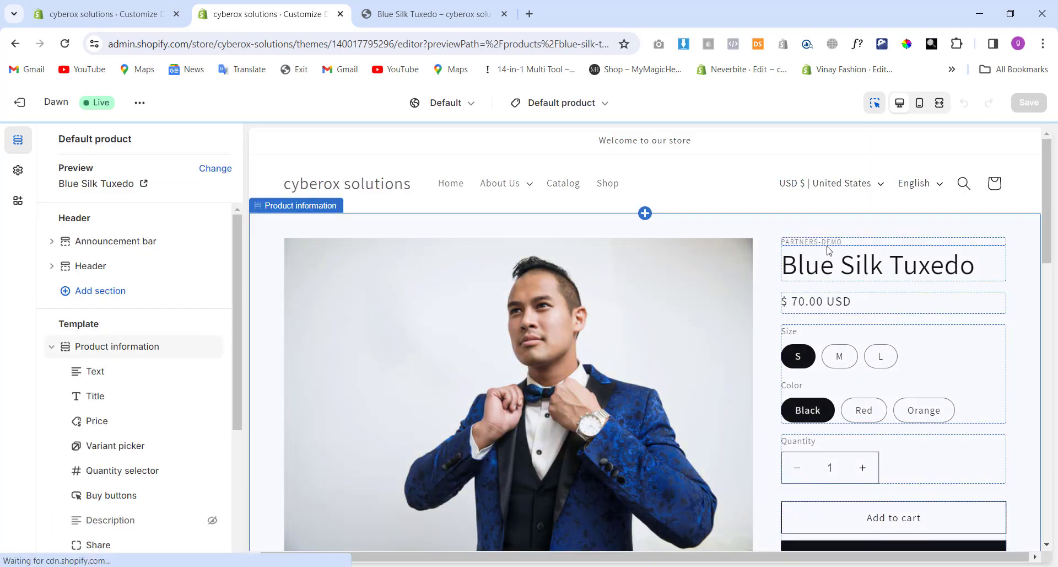
scroll("down", 3)
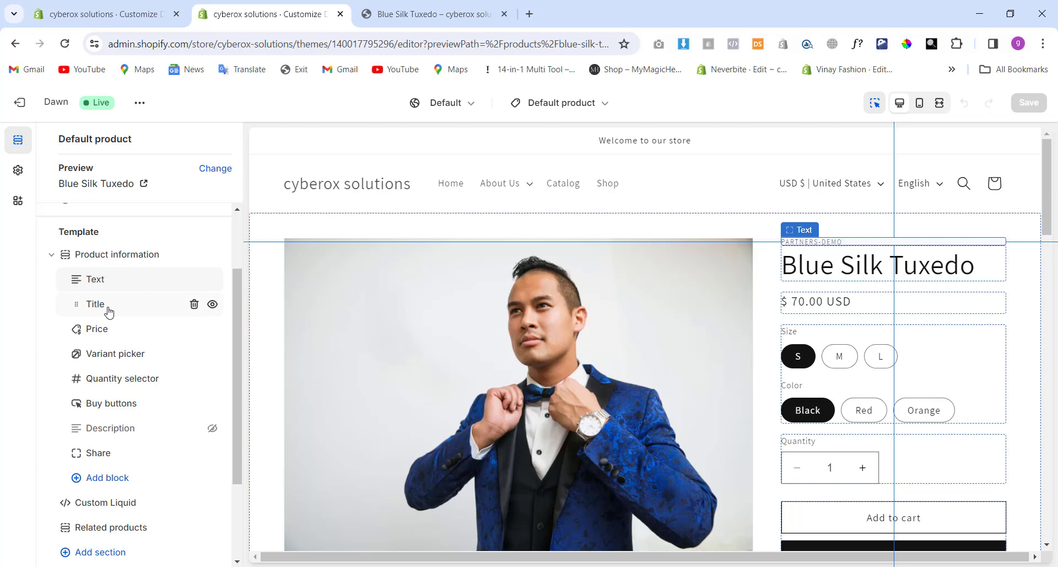
left_click(114, 353)
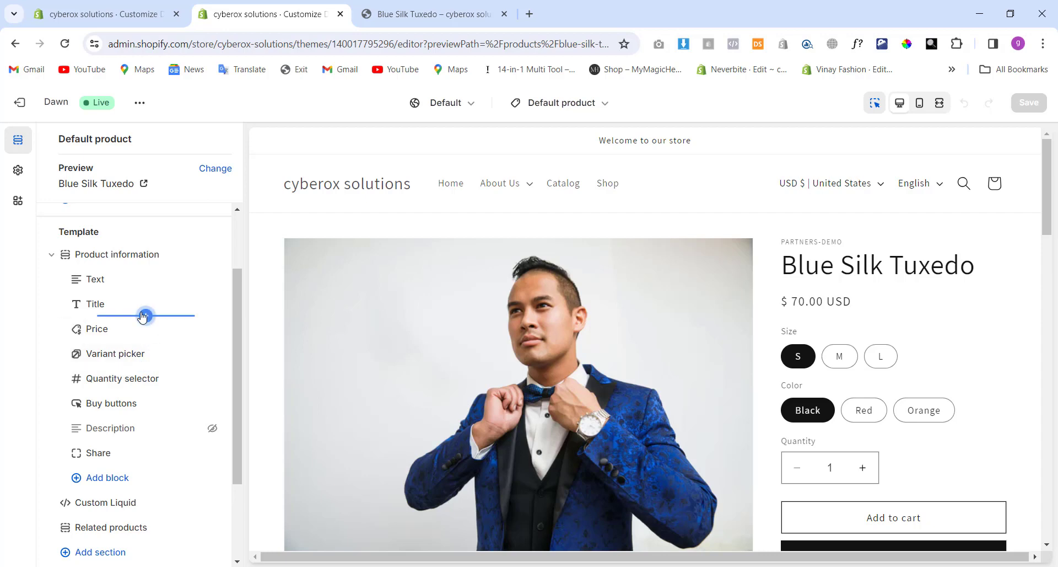
mouse_move(94, 329)
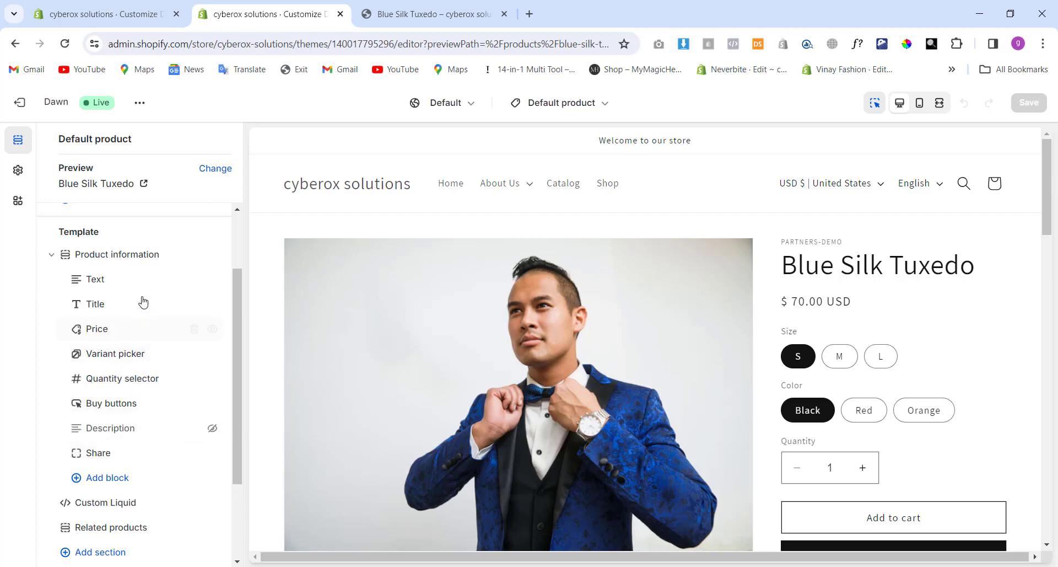
Step: Hide the Vendor Text block under Product information, review its settings, and save
left_click(95, 278)
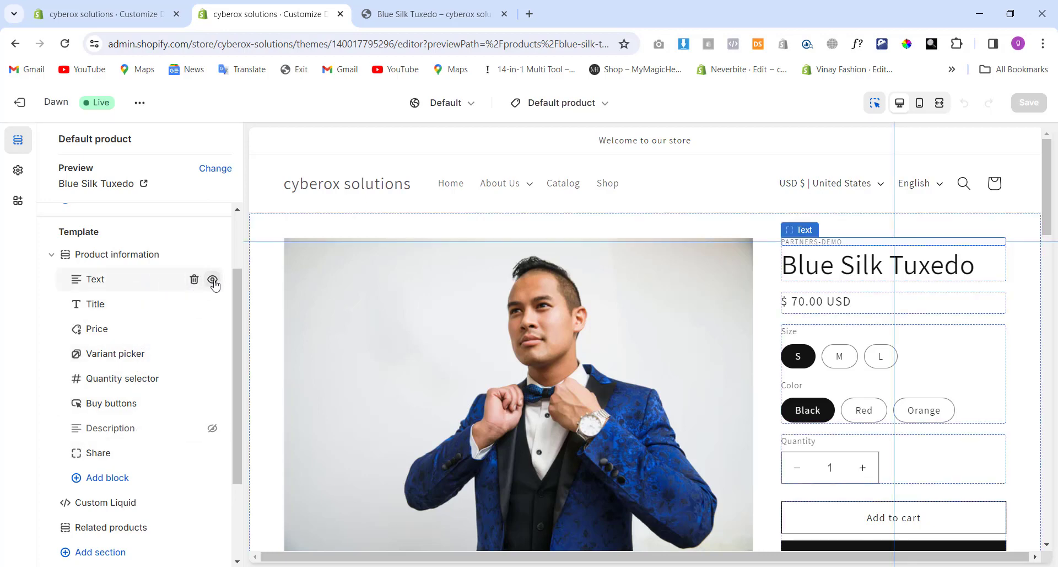
left_click(213, 280)
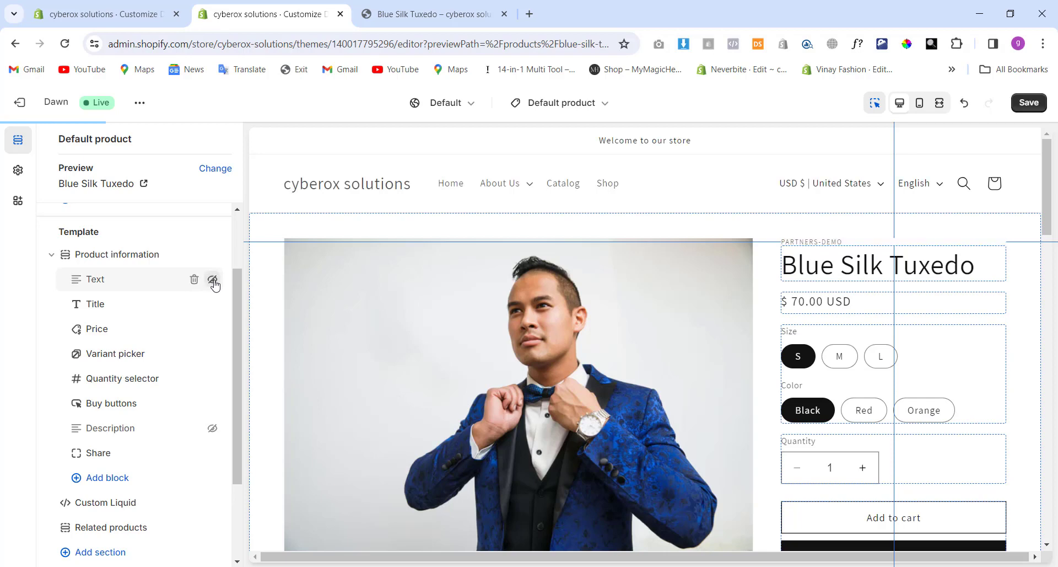
left_click(213, 279)
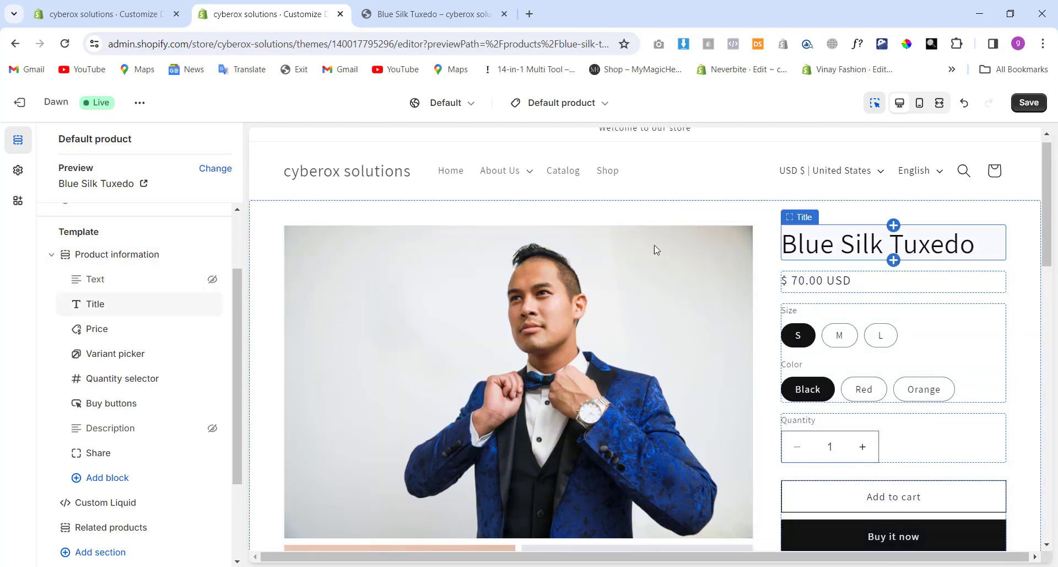
left_click(96, 279)
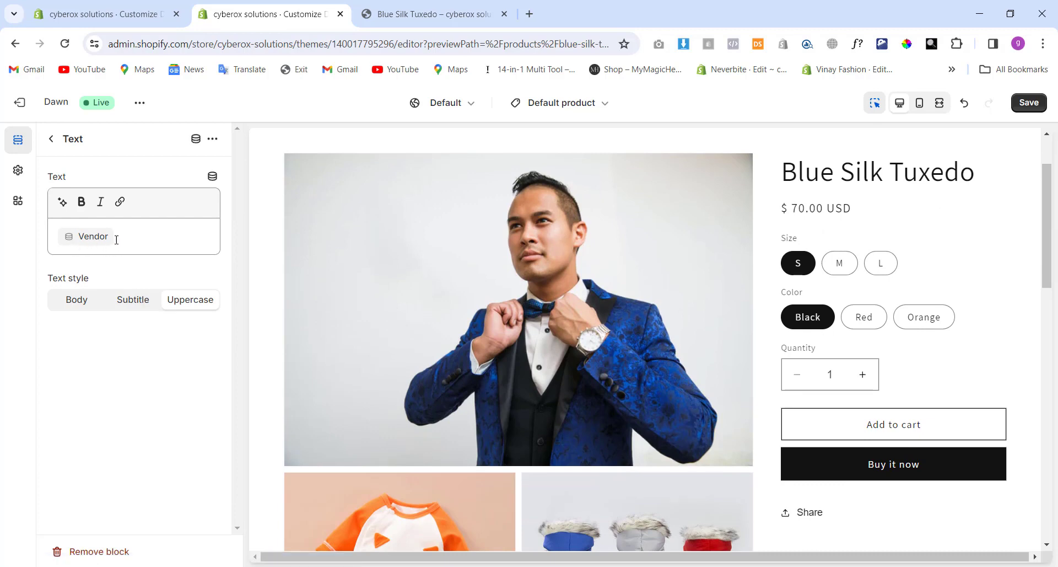
left_click(50, 139)
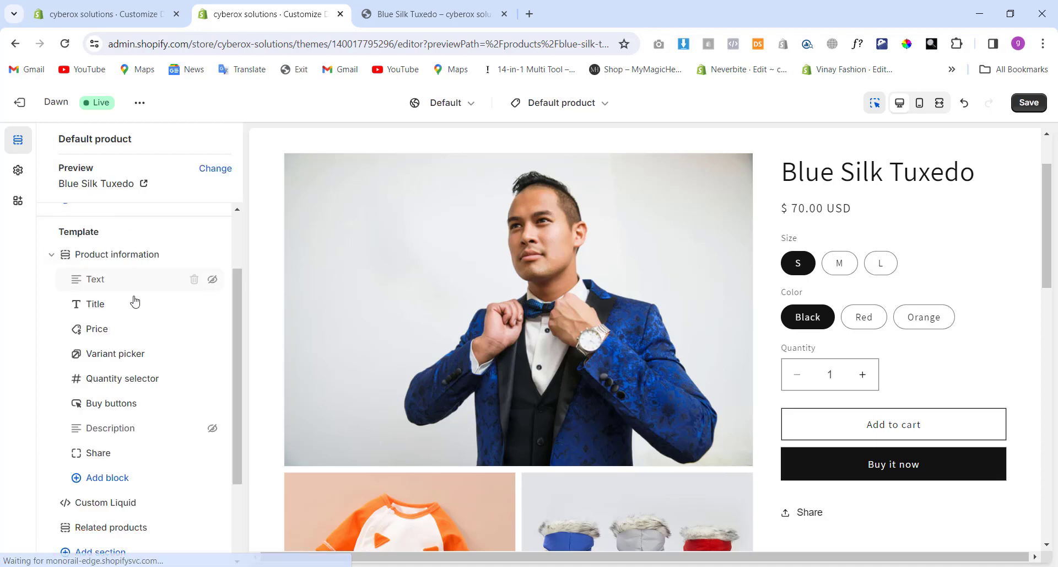
left_click(96, 278)
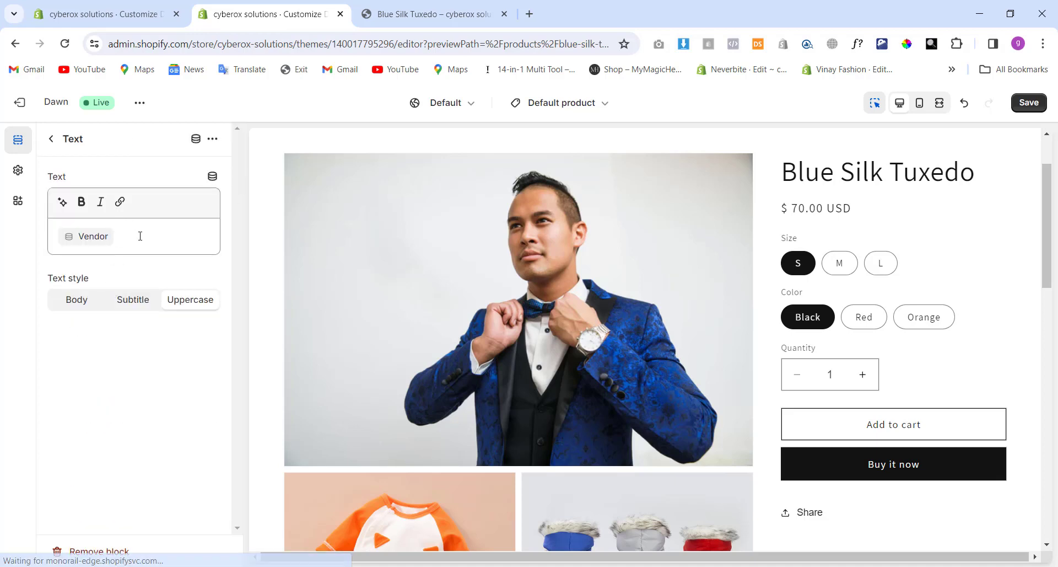
left_click(51, 139)
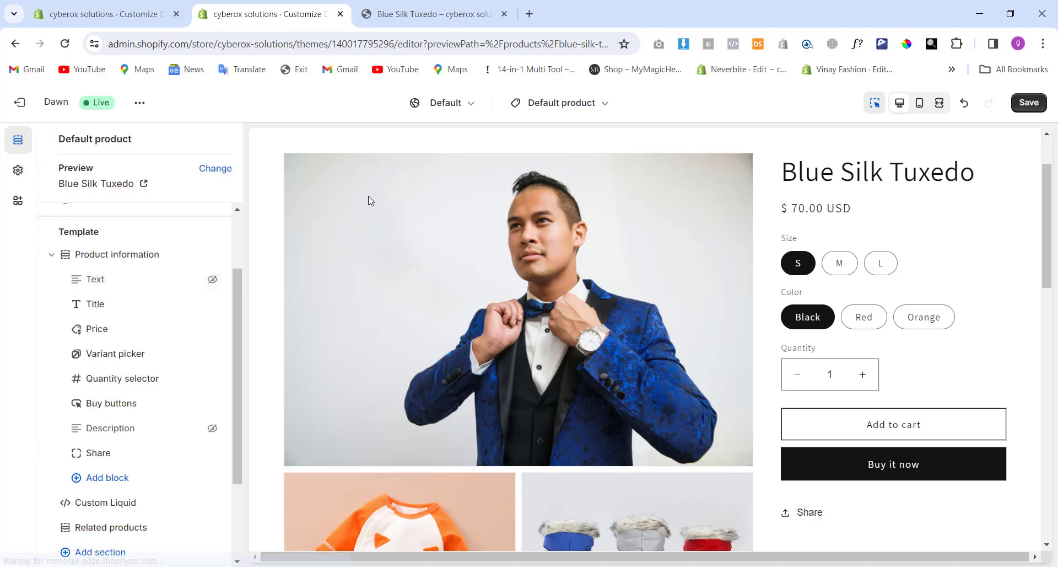
left_click(1029, 103)
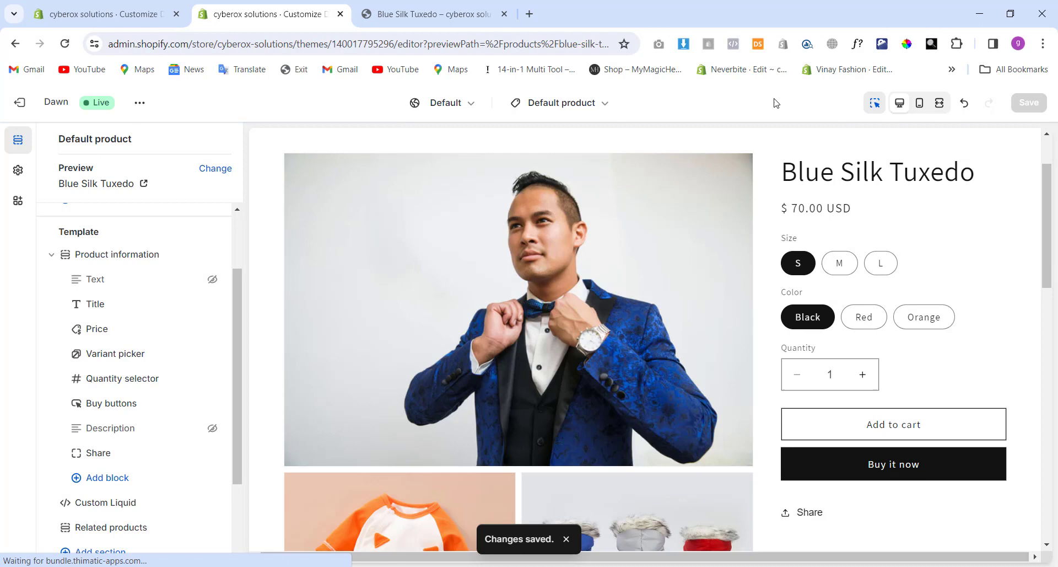
Step: Reload the Blue Silk Tuxedo storefront page to confirm the vendor is gone, then exit to Themes
left_click(432, 13)
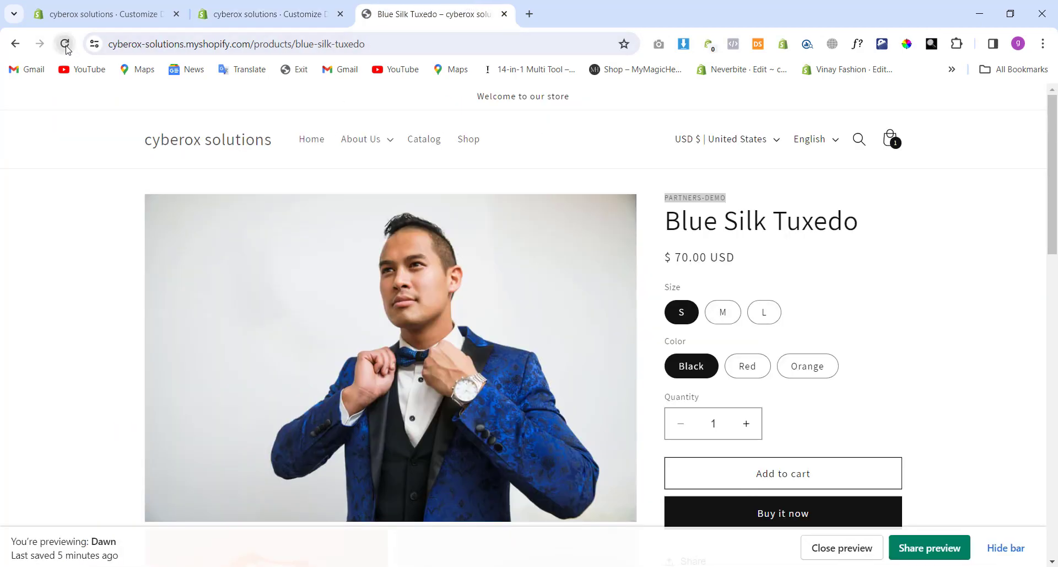
left_click(65, 44)
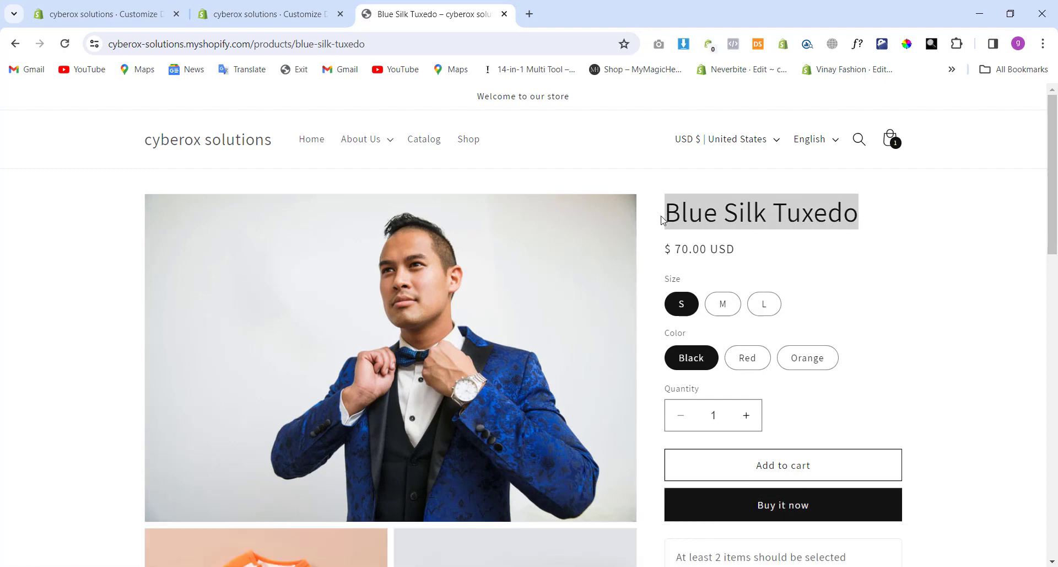
mouse_move(733, 199)
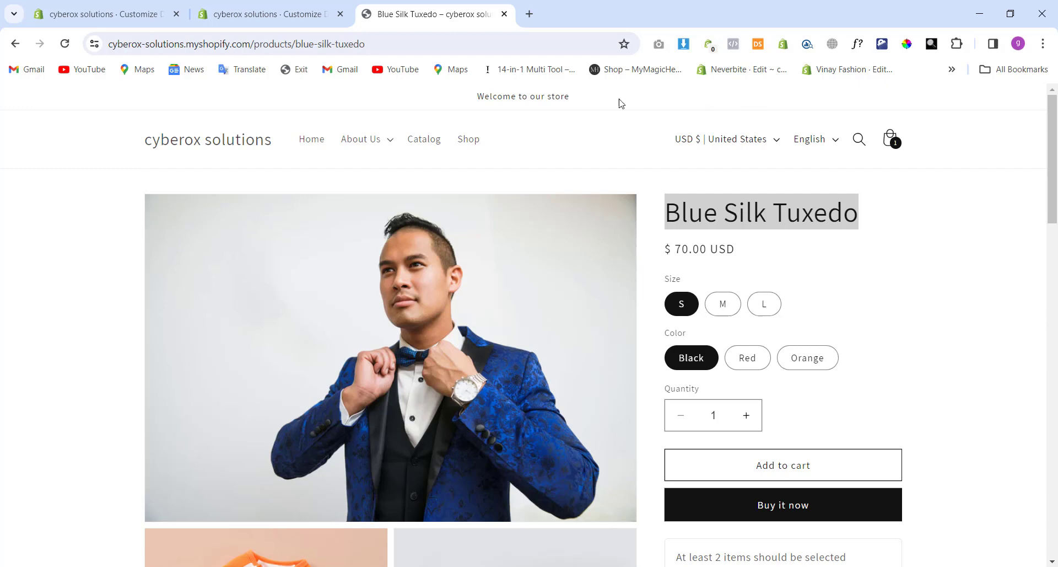
left_click(268, 13)
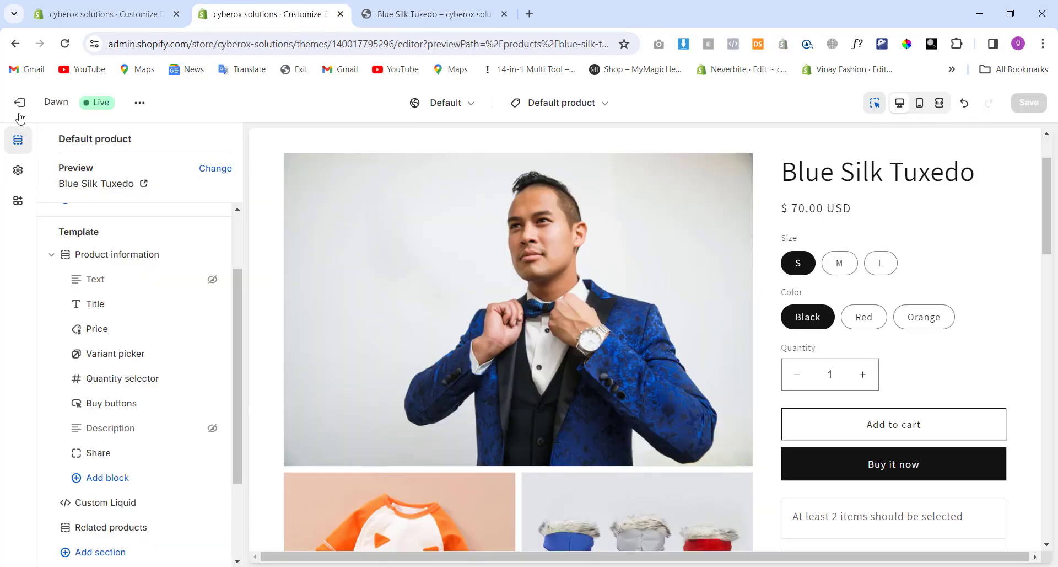
left_click(20, 102)
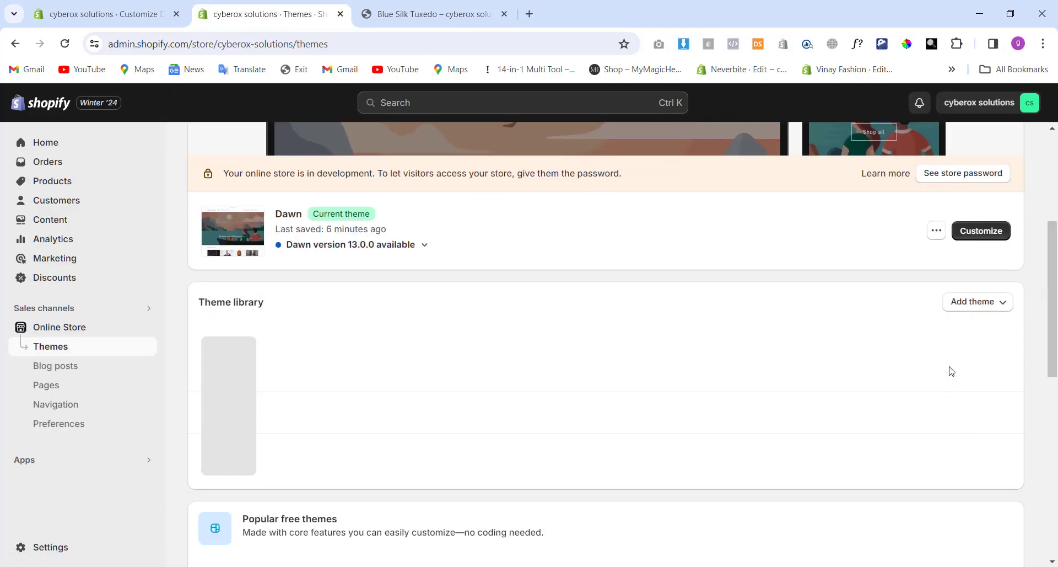
Step: Expand the full theme library and open the Vintage - FaisalCodex actions menu
scroll("down", 3)
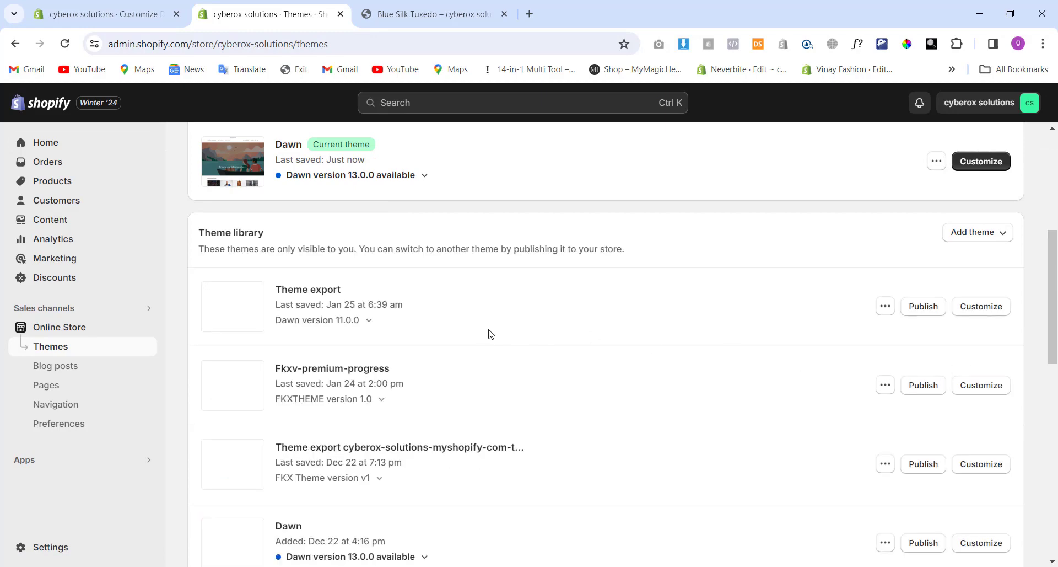
scroll("down", 3)
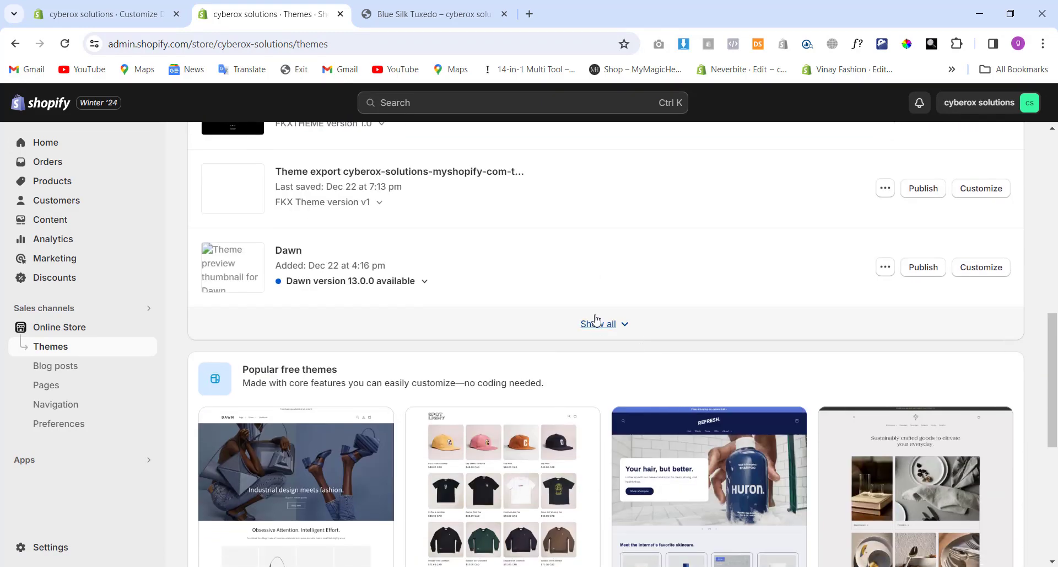
left_click(598, 323)
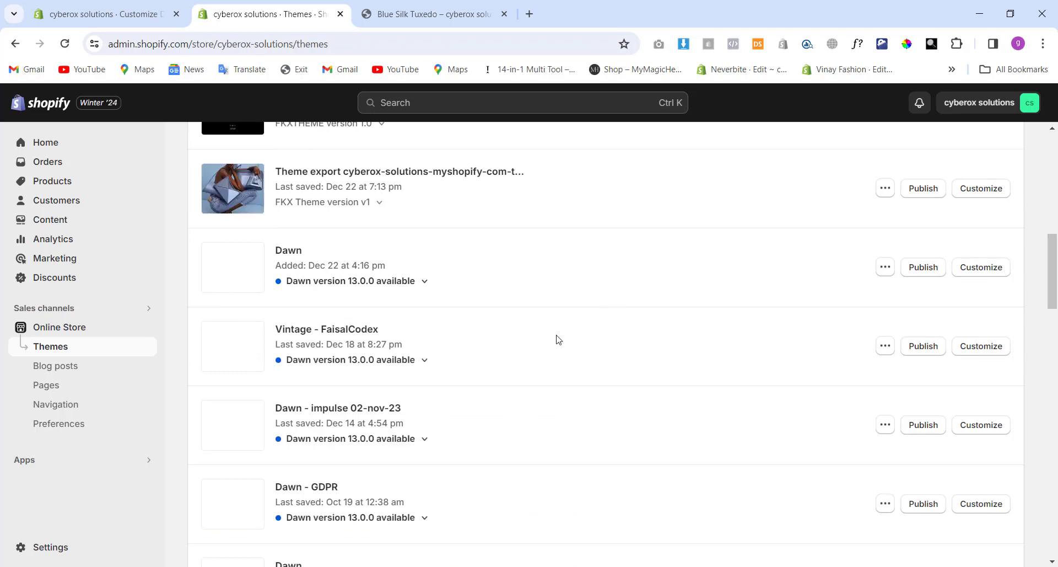
left_click(885, 346)
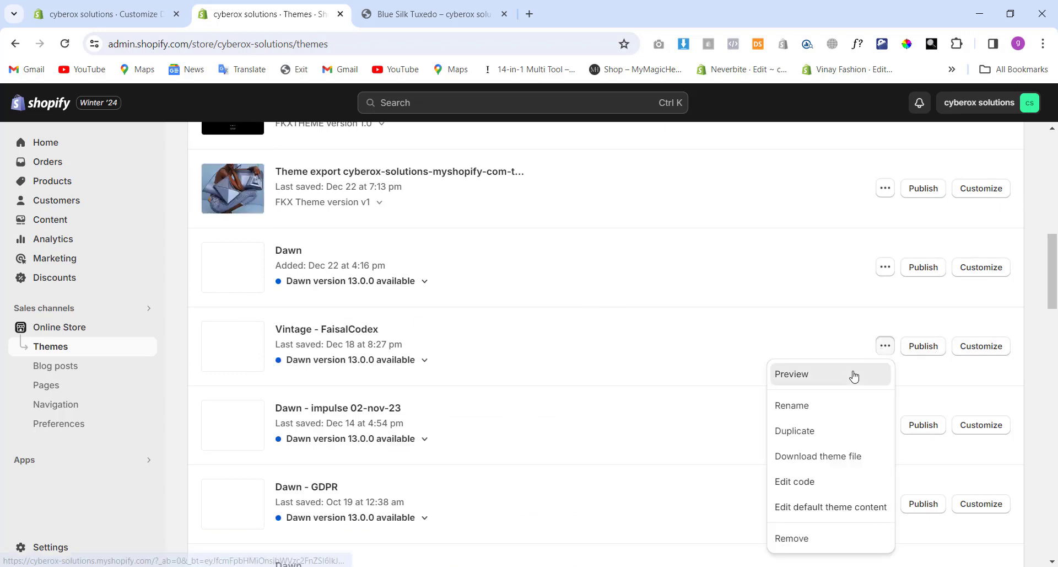
Step: Preview Vintage - FaisalCodex, hide its preview bar, and select the SHOP desktop icon
left_click(791, 374)
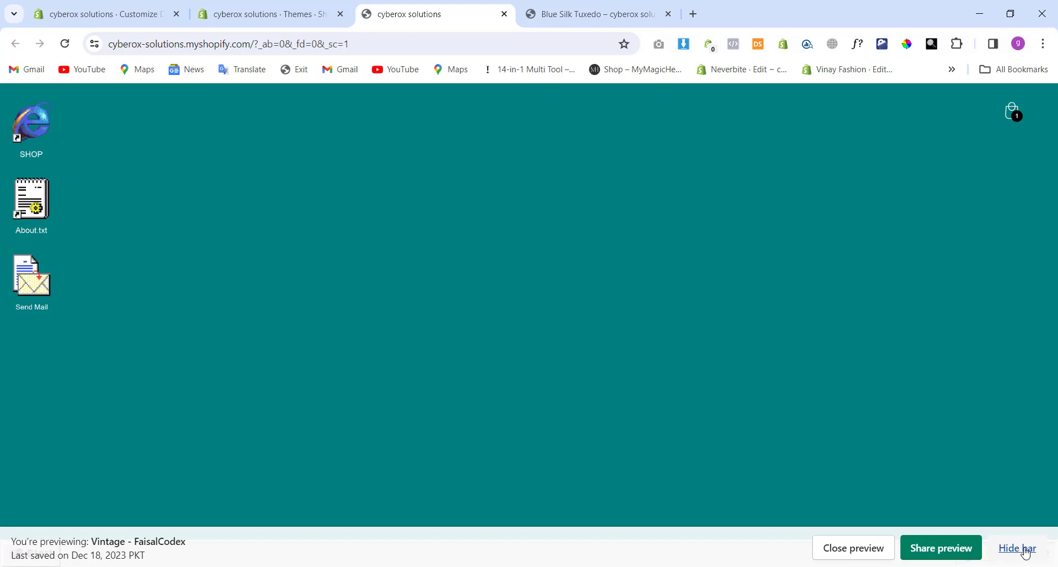
left_click(1021, 548)
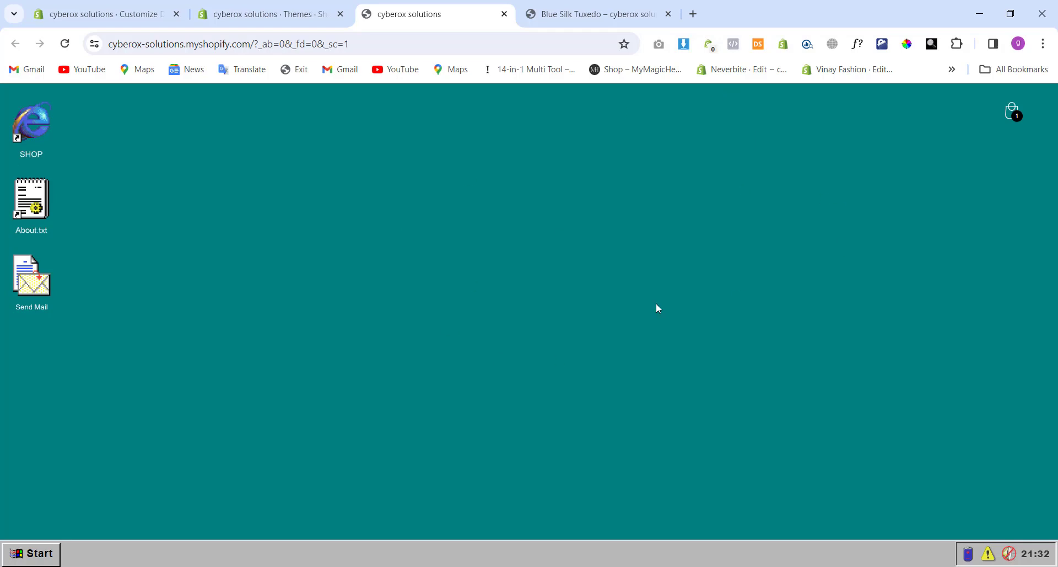
left_click(31, 123)
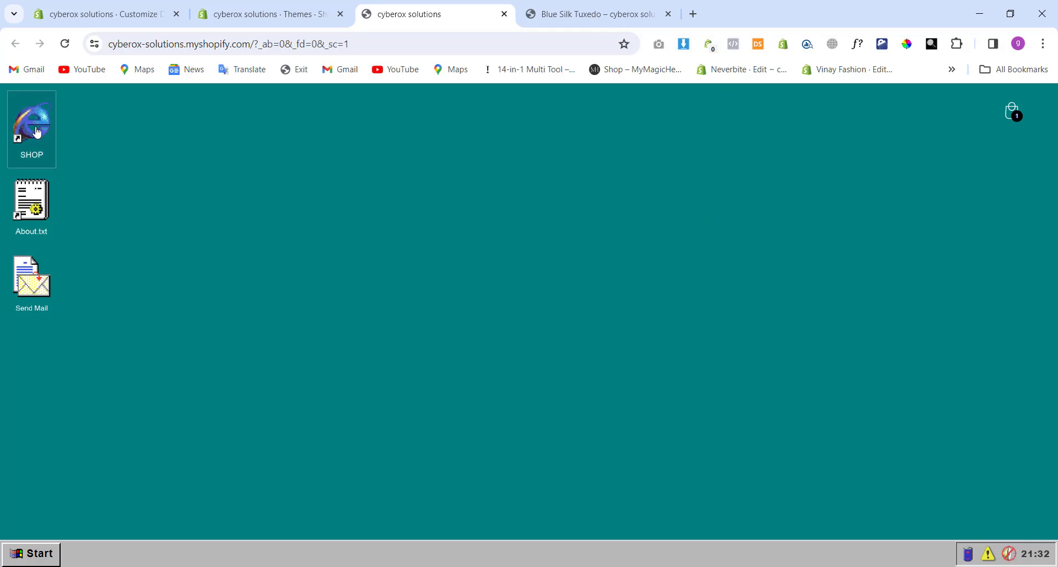
Step: Open the SHOP catalogue, add an Ocean Blue Shirt, and review the cart
double_click(31, 121)
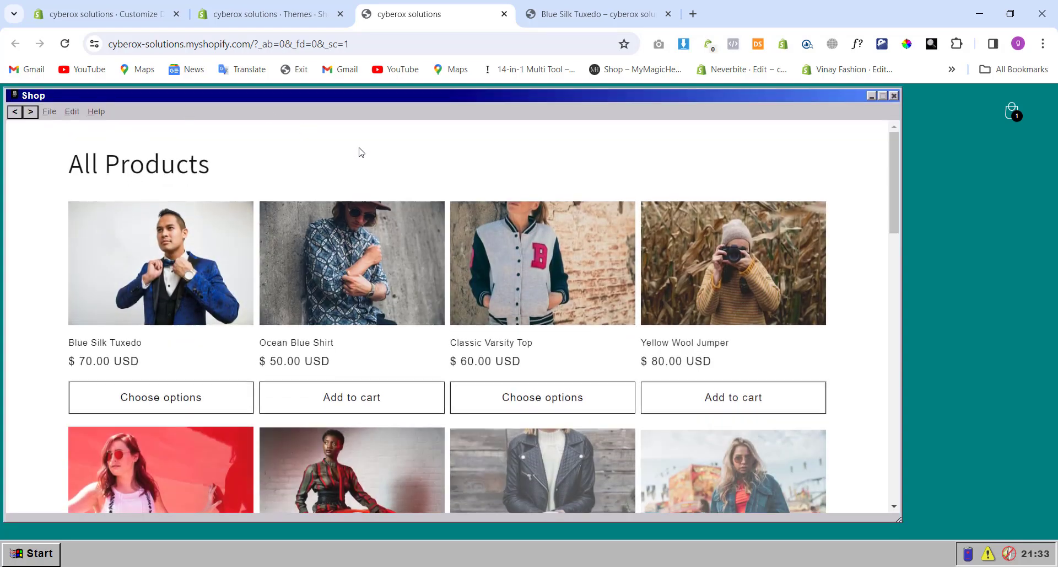
scroll("down", 3)
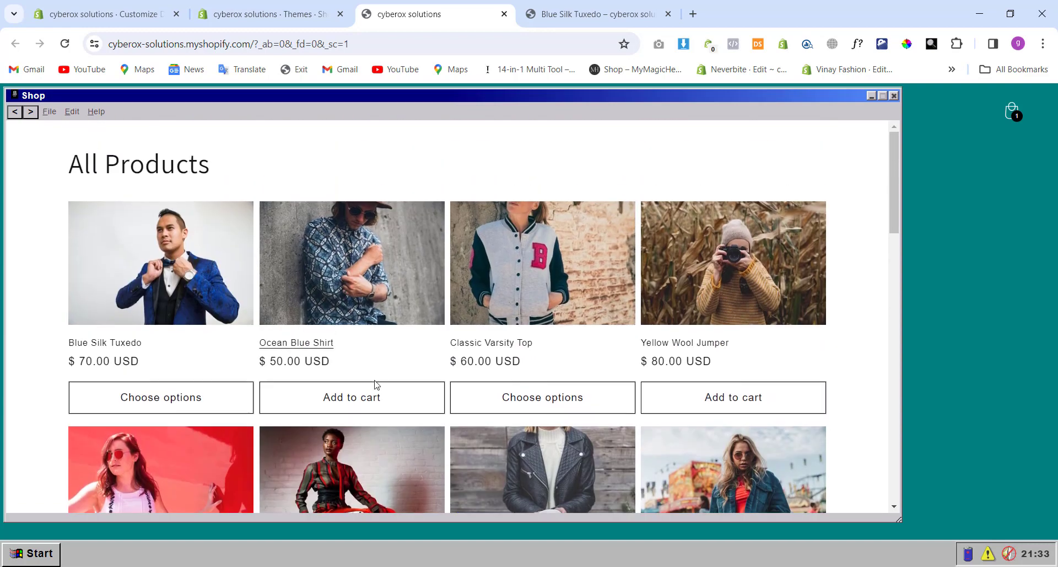
left_click(352, 397)
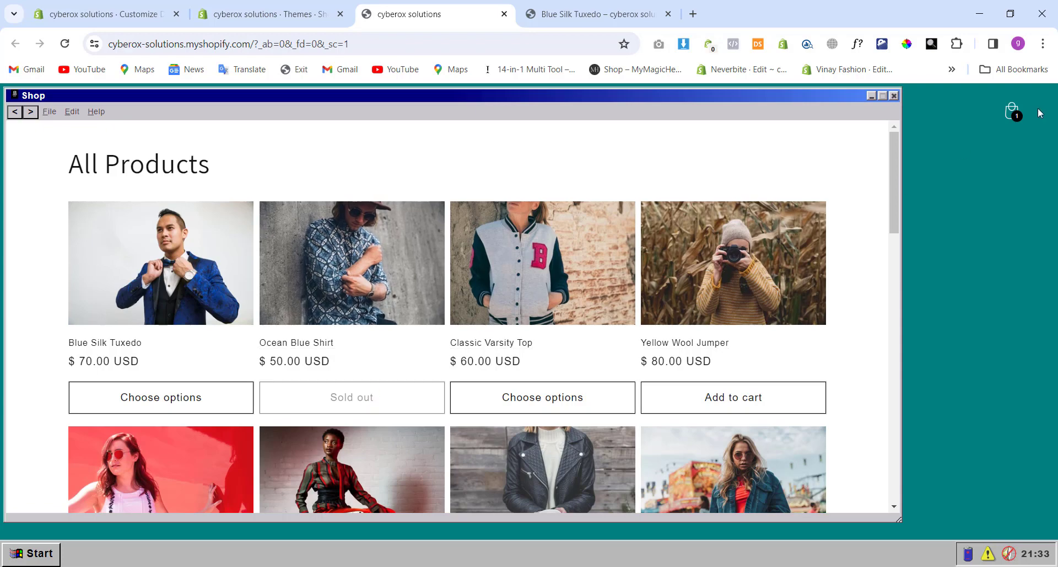
left_click(1010, 113)
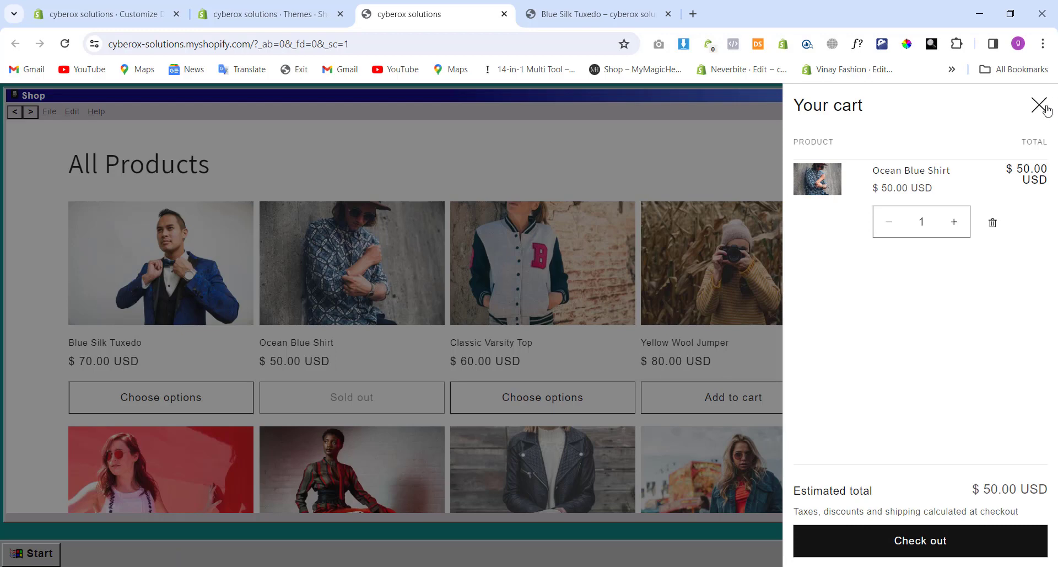
left_click(1038, 106)
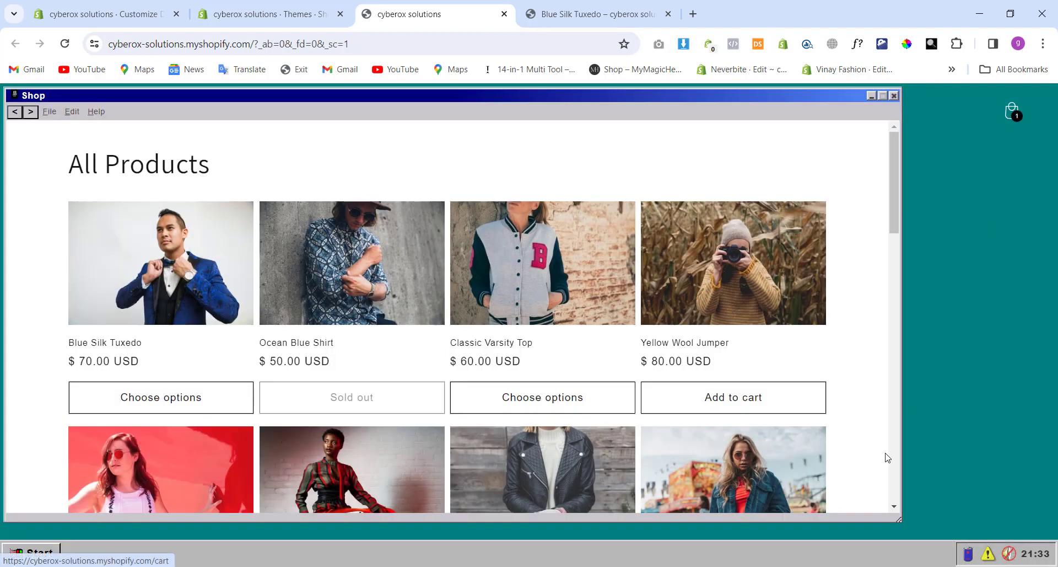
Step: Add the Yellow Wool Jumper to the cart and proceed to checkout
scroll("down", 3)
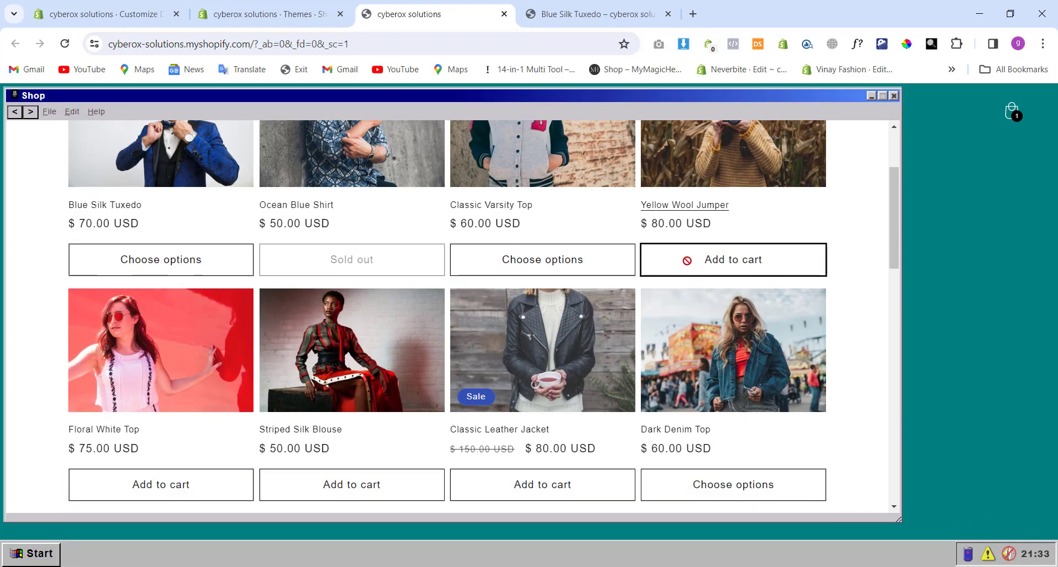
left_click(733, 259)
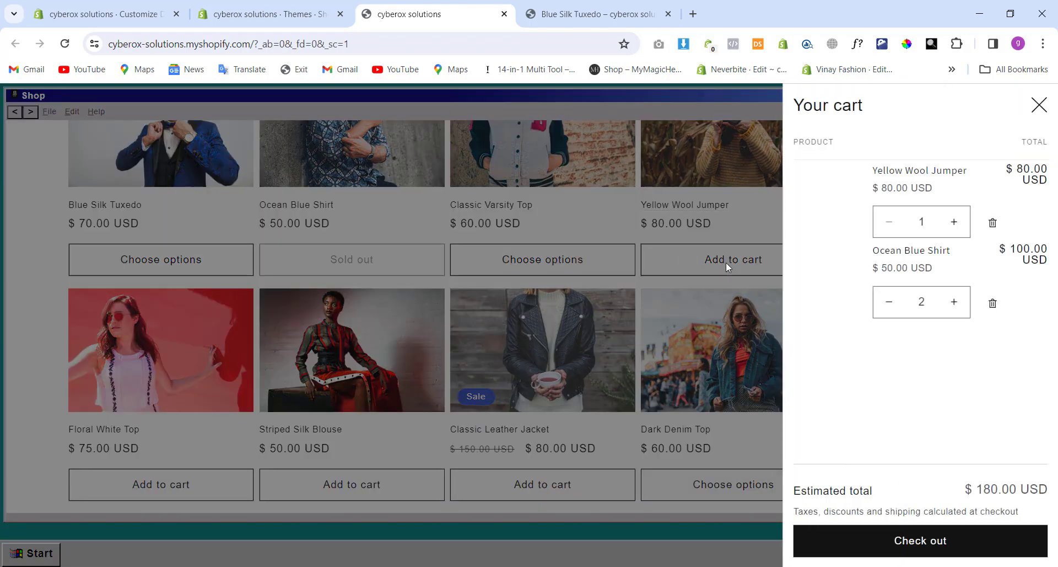
left_click(920, 540)
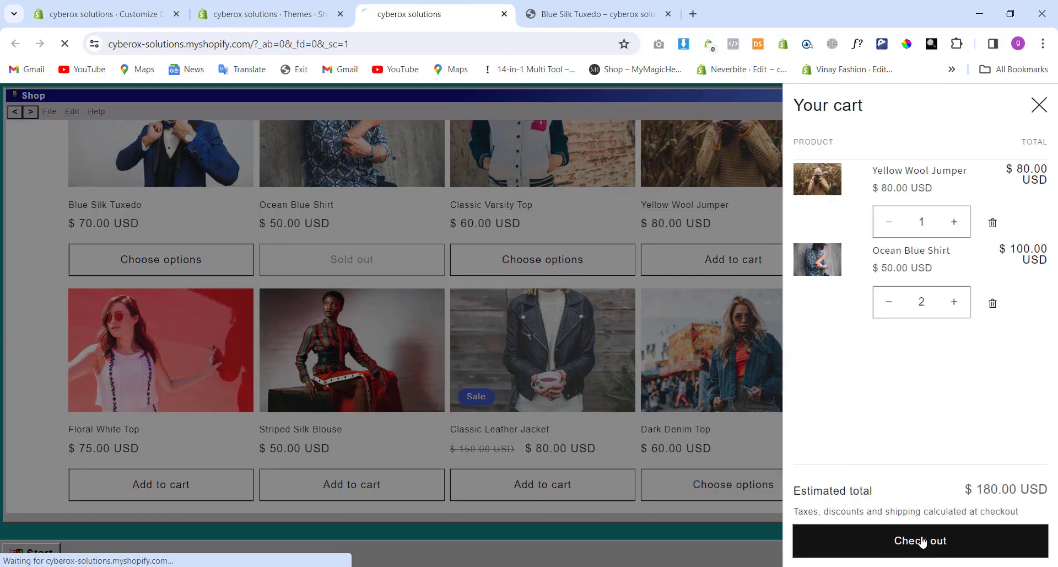
left_click(921, 540)
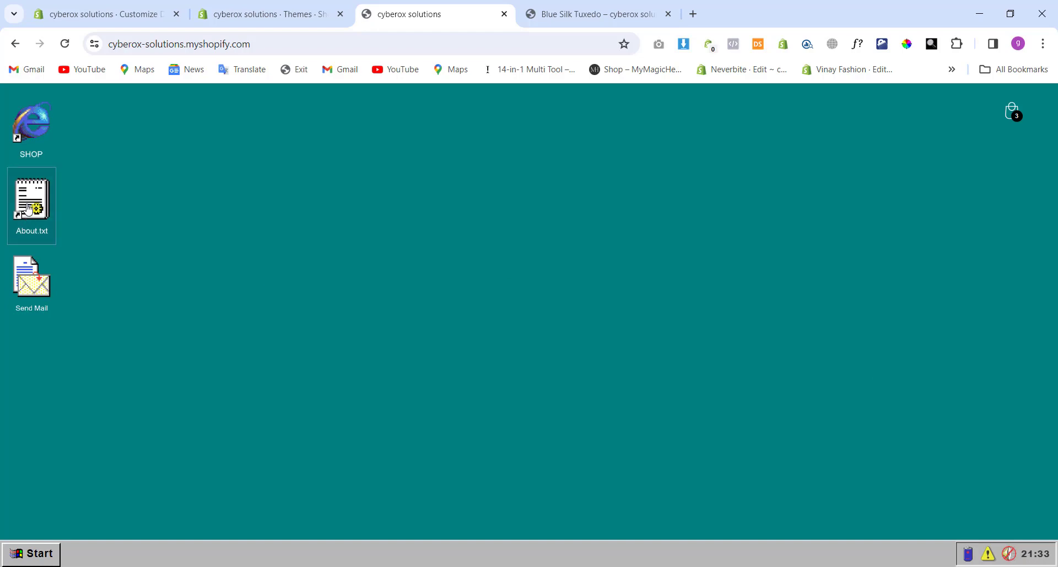
double_click(31, 197)
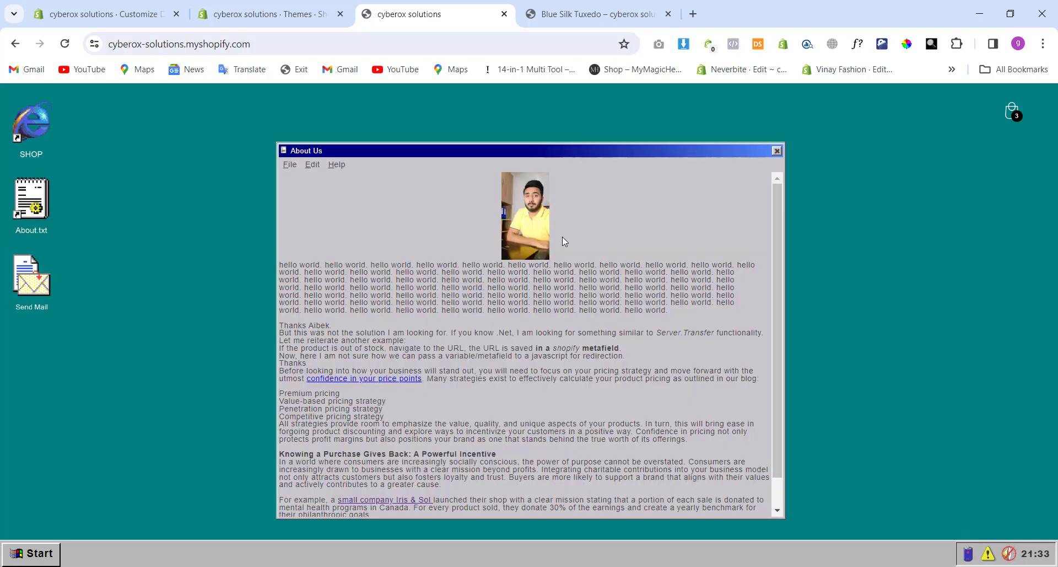
mouse_move(844, 140)
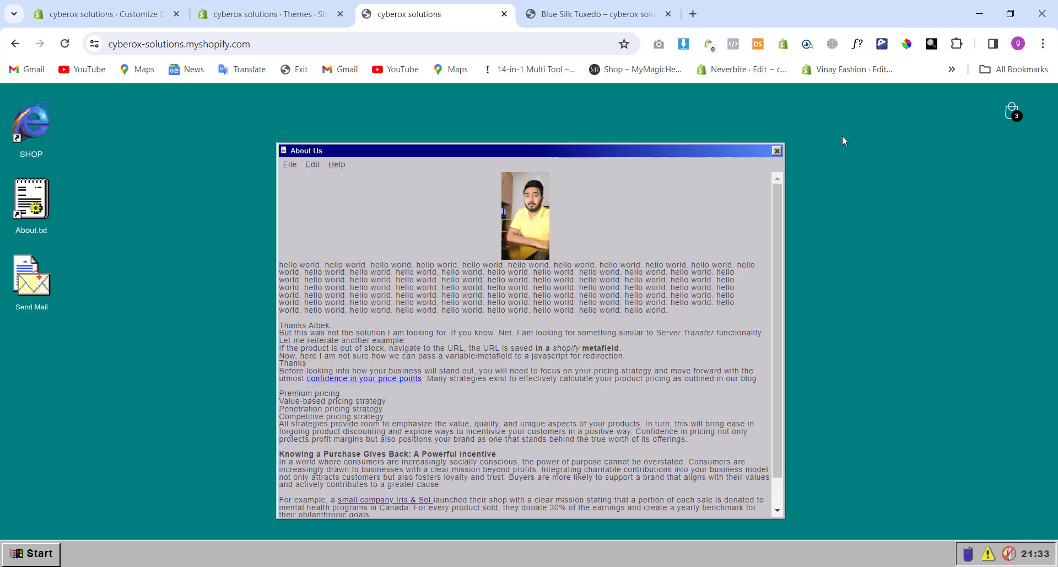
left_click(776, 150)
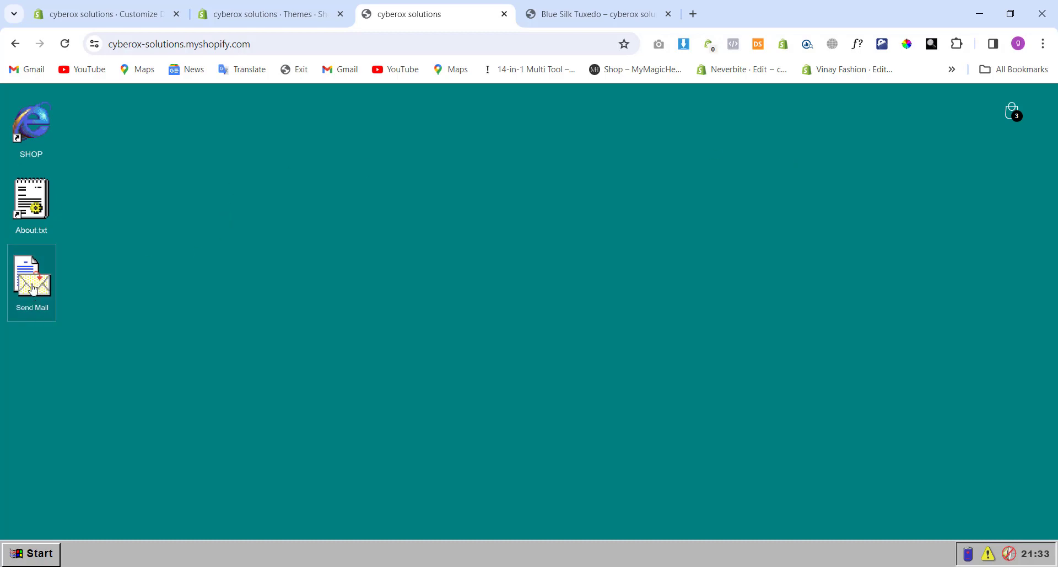
mouse_move(111, 268)
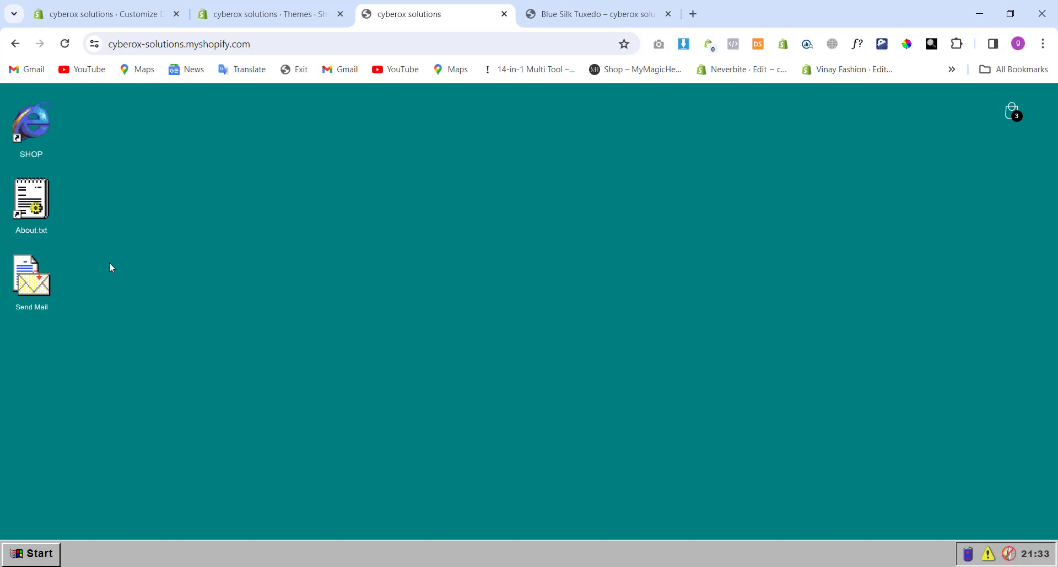
double_click(31, 274)
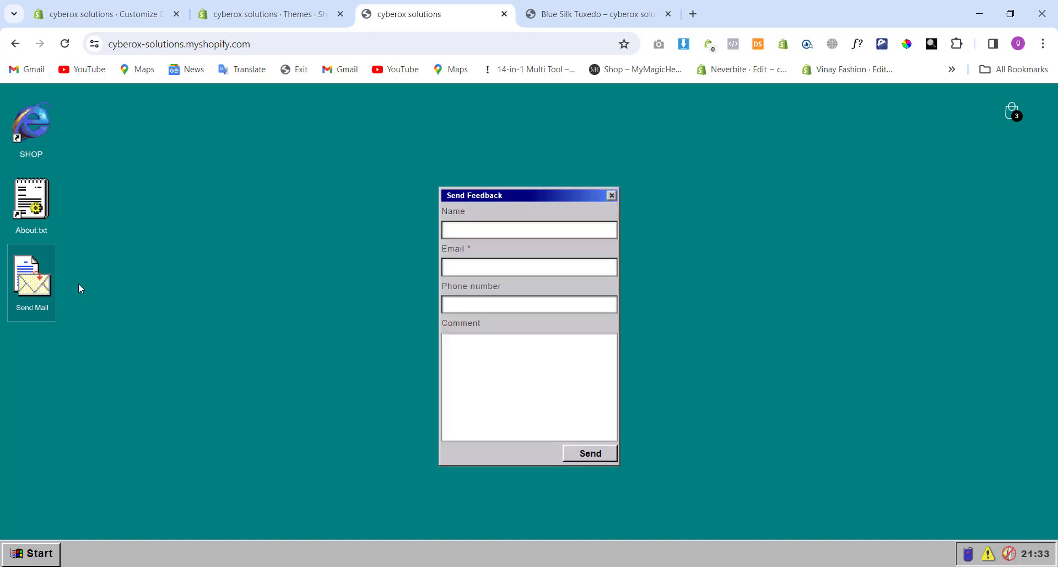
mouse_move(411, 210)
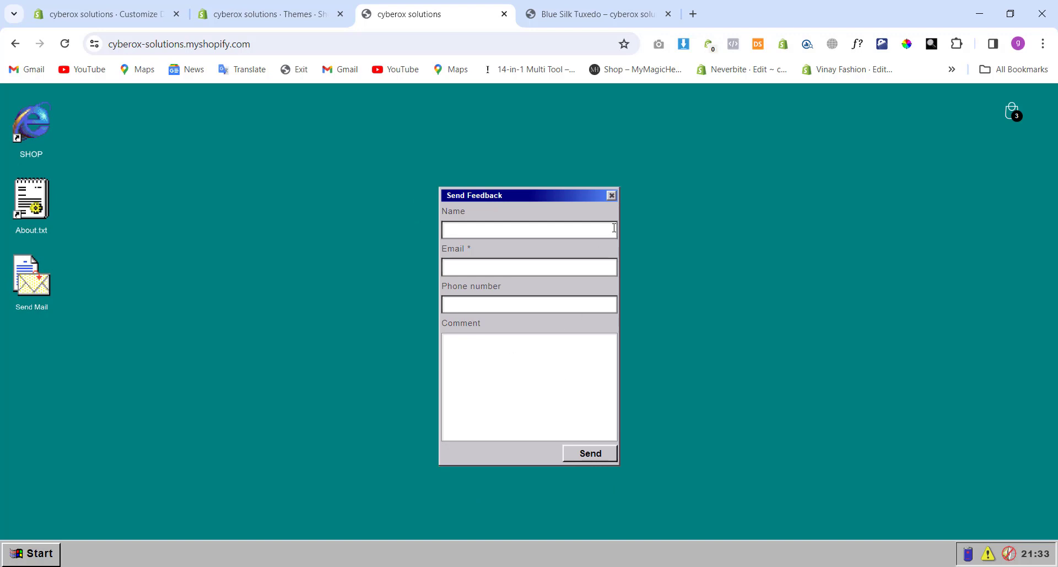
mouse_move(614, 208)
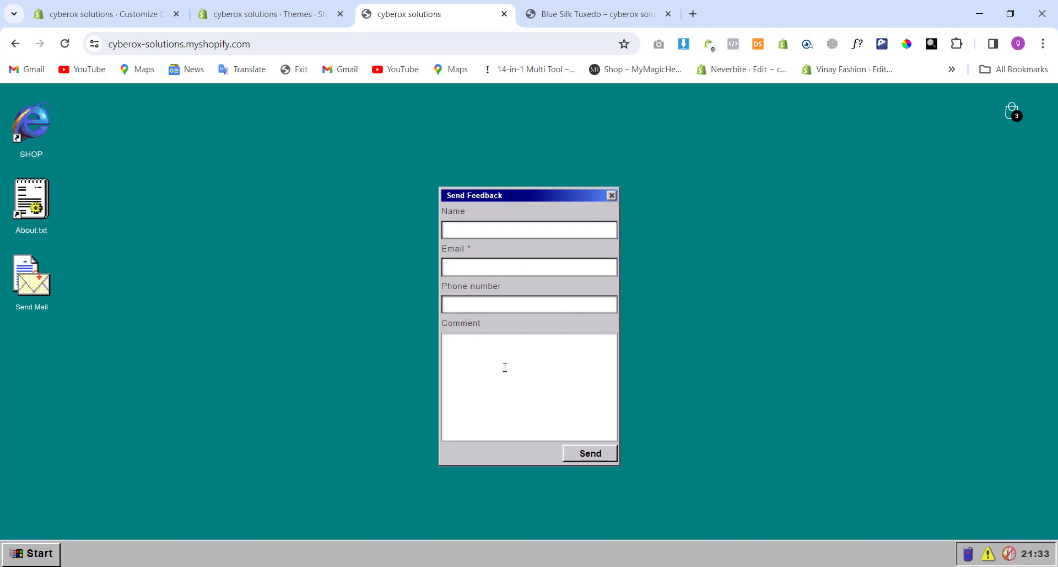
left_click(611, 196)
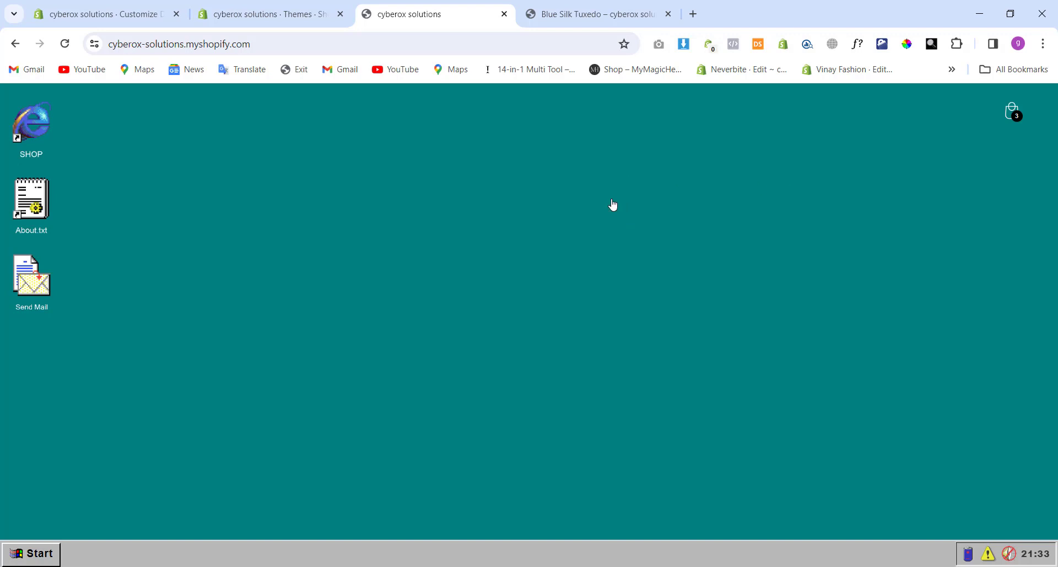
mouse_move(37, 553)
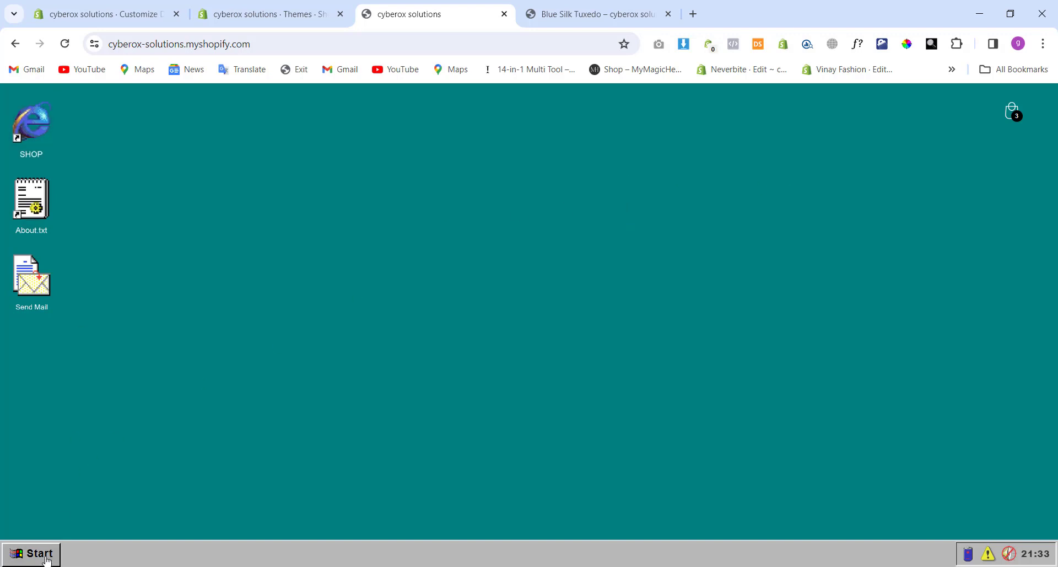
Step: Choose Contact from the retro taskbar's Start menu
left_click(30, 554)
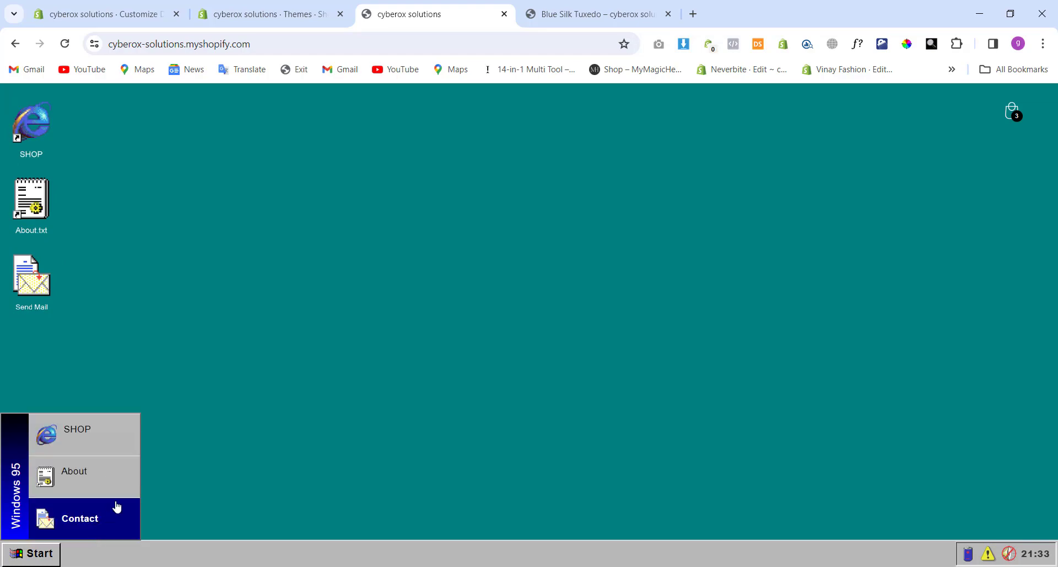
left_click(79, 518)
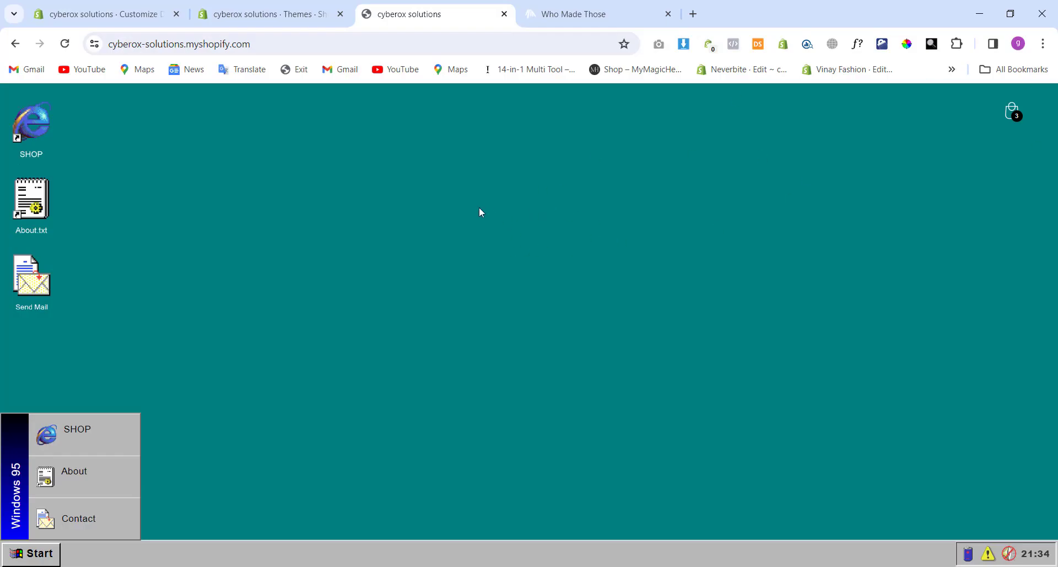
mouse_move(451, 209)
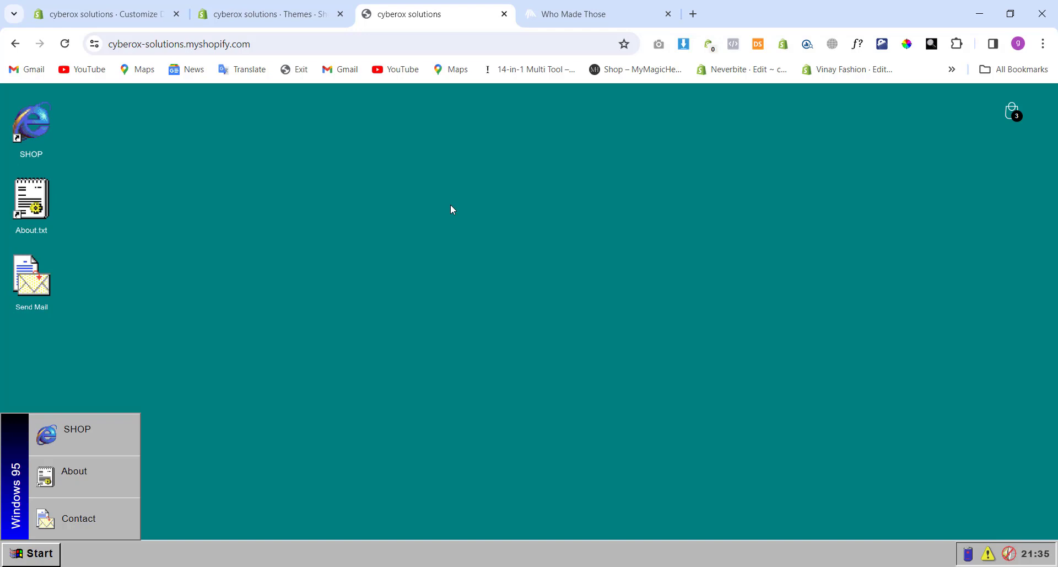
mouse_move(506, 206)
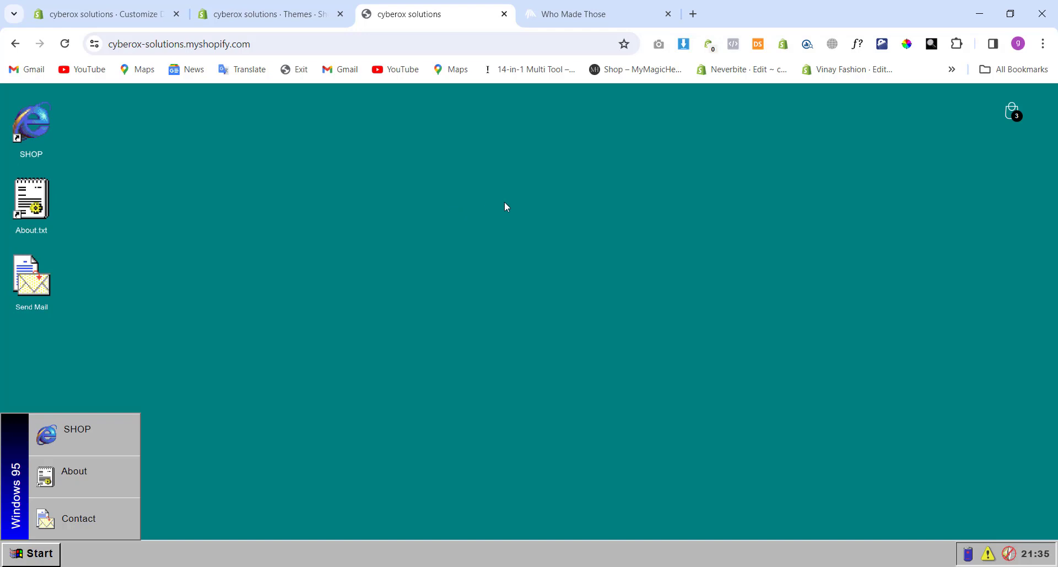